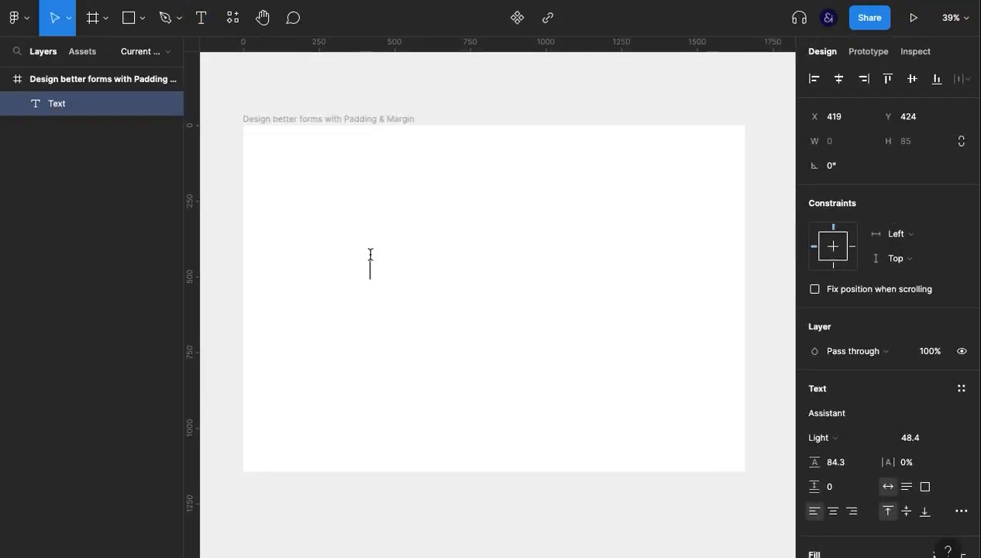
# Step: Create a 'Placeholder' text layer and wrap it in an auto-layout frame
pyautogui.write('Pl')
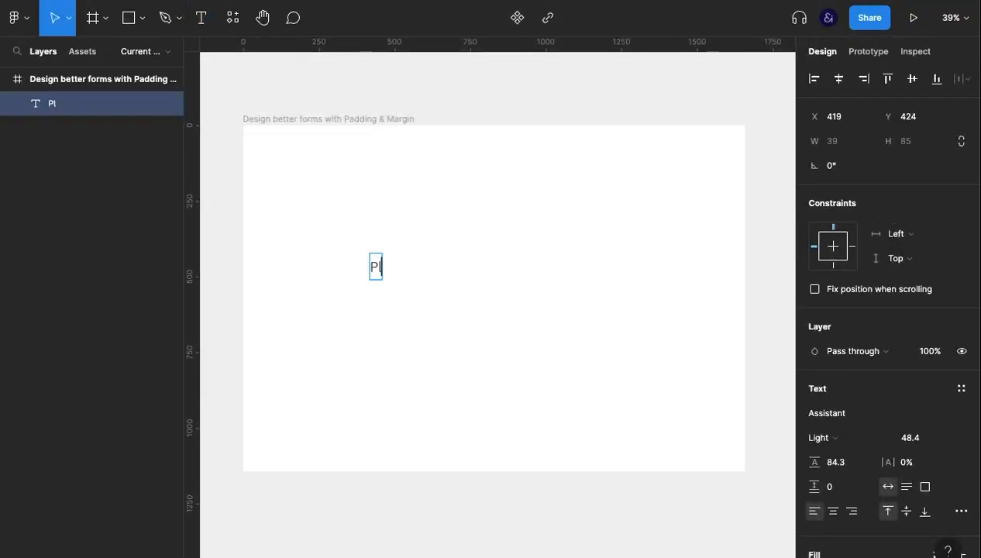
pyautogui.write('Placeholder')
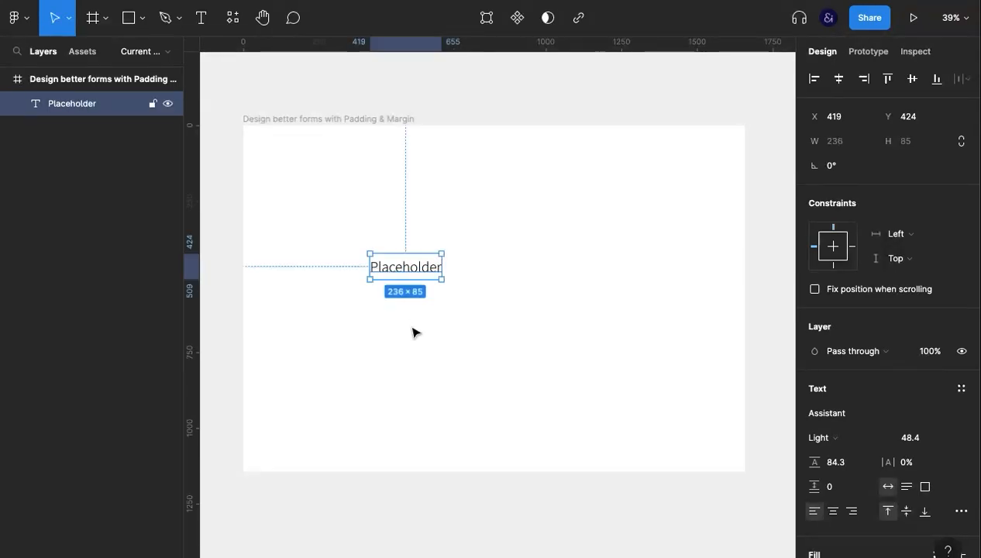
pyautogui.press('ctrl+g')
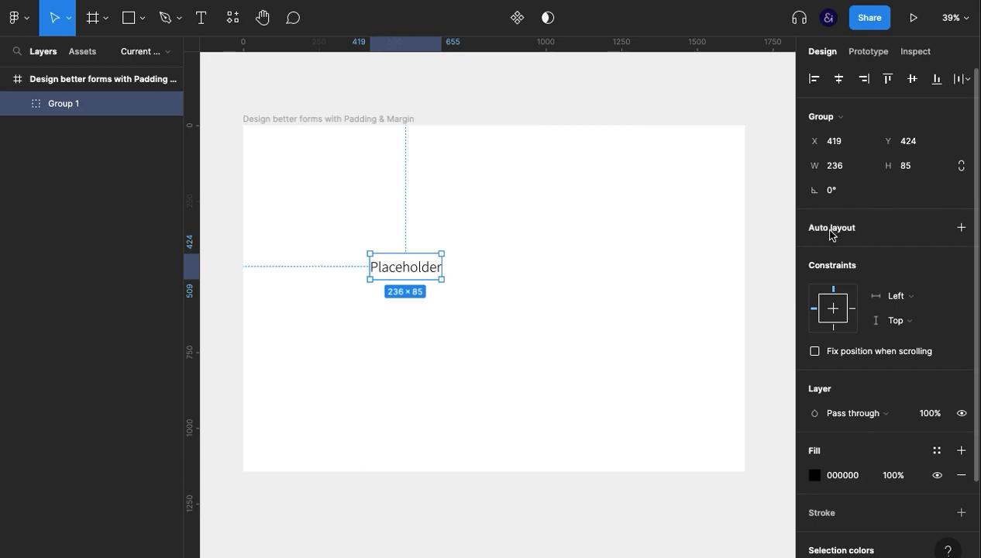
pyautogui.click(960, 226)
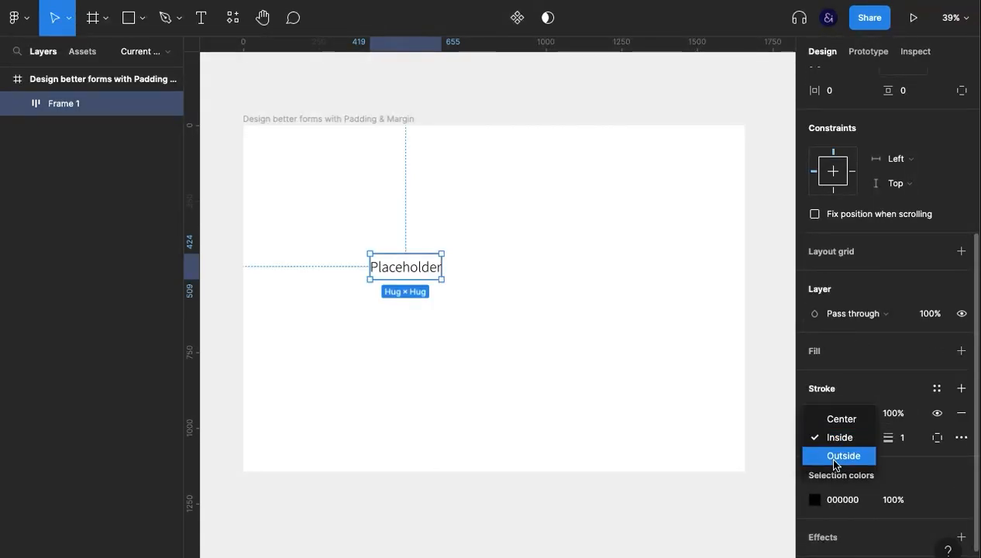
# Step: Set the stroke position to Outside and round the frame's corners, then reselect the box
pyautogui.click(841, 456)
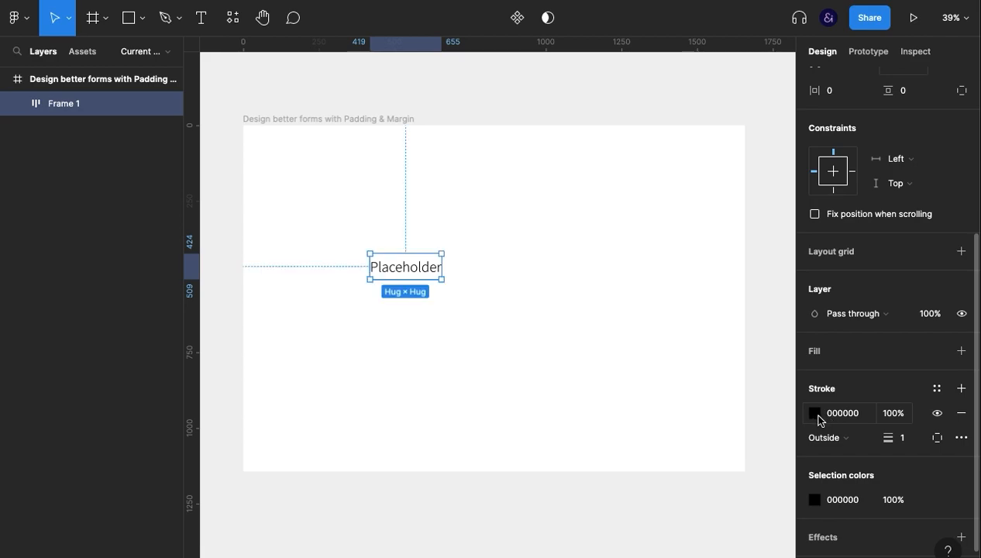
pyautogui.click(845, 412)
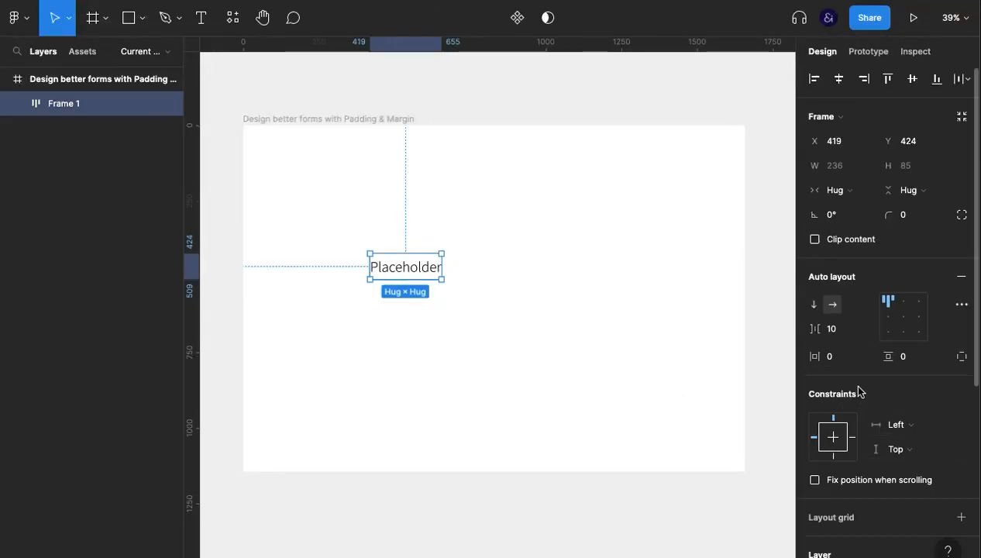
pyautogui.click(836, 329)
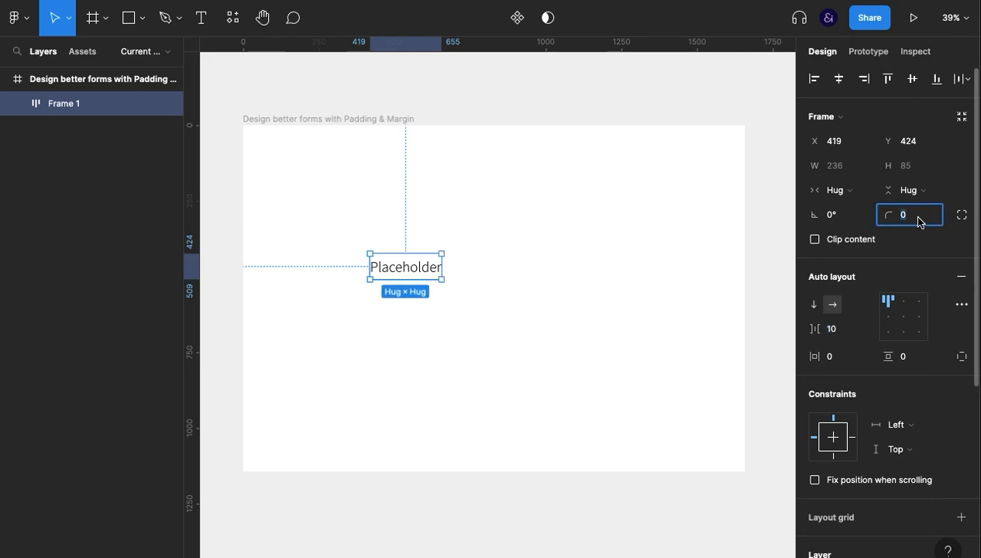
pyautogui.write('5')
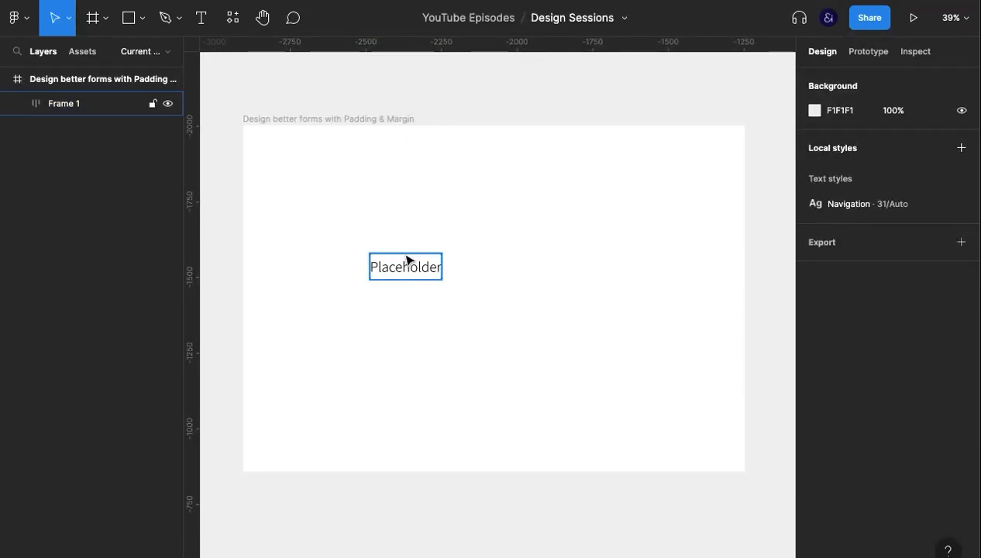
pyautogui.click(404, 266)
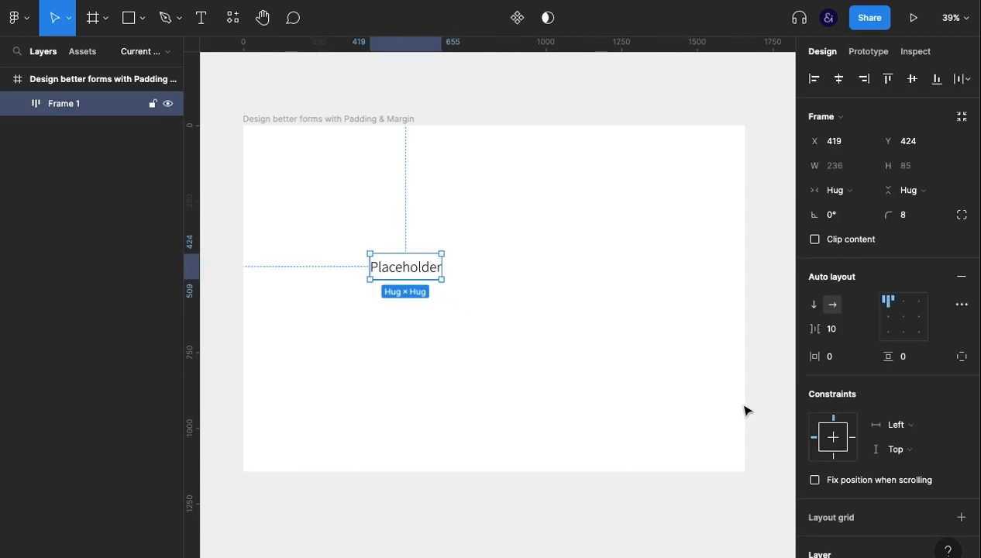
pyautogui.moveTo(501, 68)
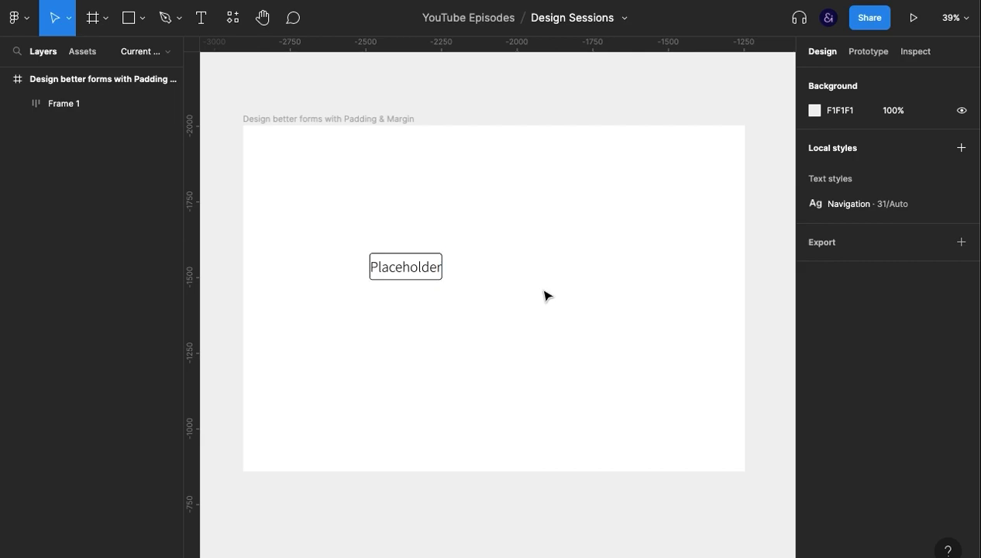
pyautogui.moveTo(474, 269)
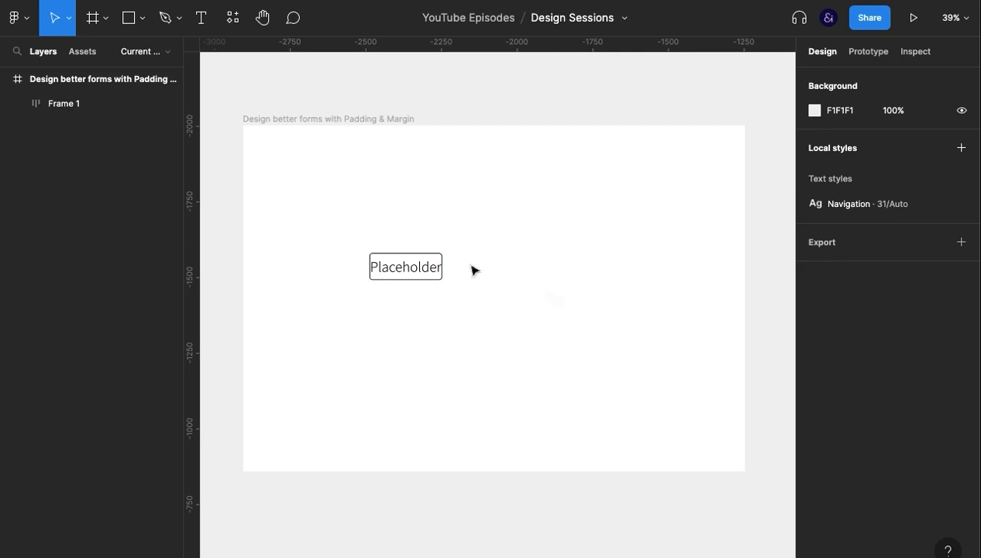
pyautogui.click(406, 267)
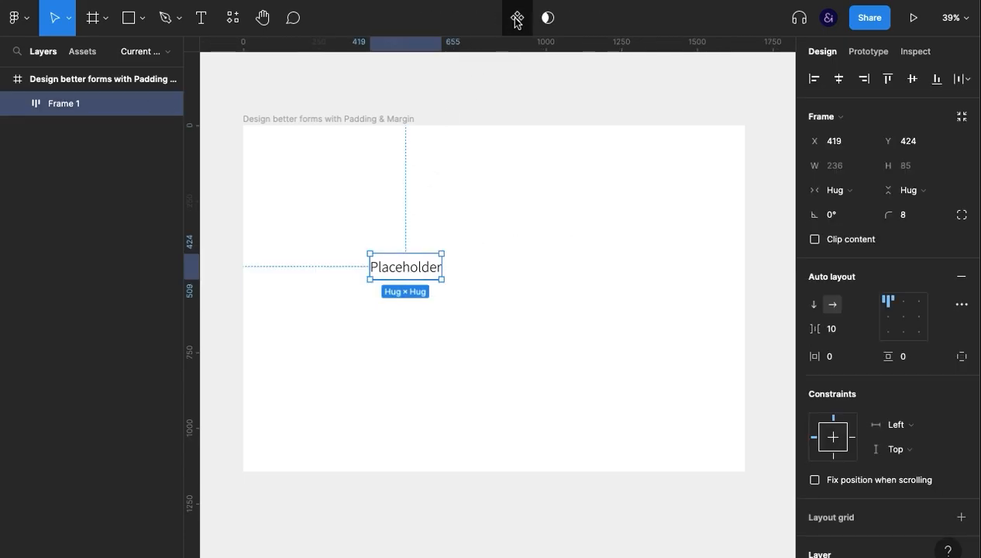
# Step: Rename the component 'Input' and move an instance toward the page's top-left
pyautogui.doubleClick(64, 102)
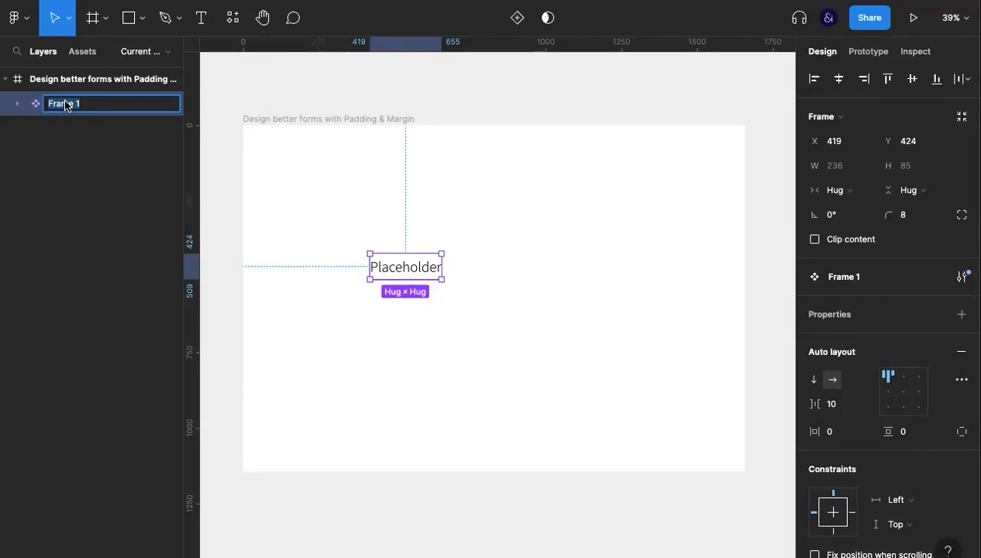
pyautogui.write('Input')
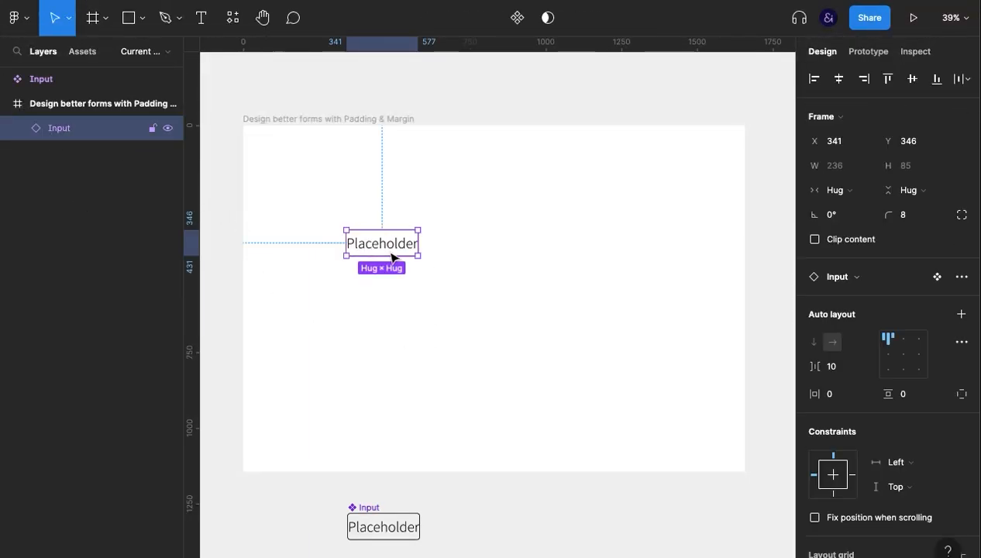
pyautogui.moveTo(381, 243); pyautogui.dragTo(350, 188)
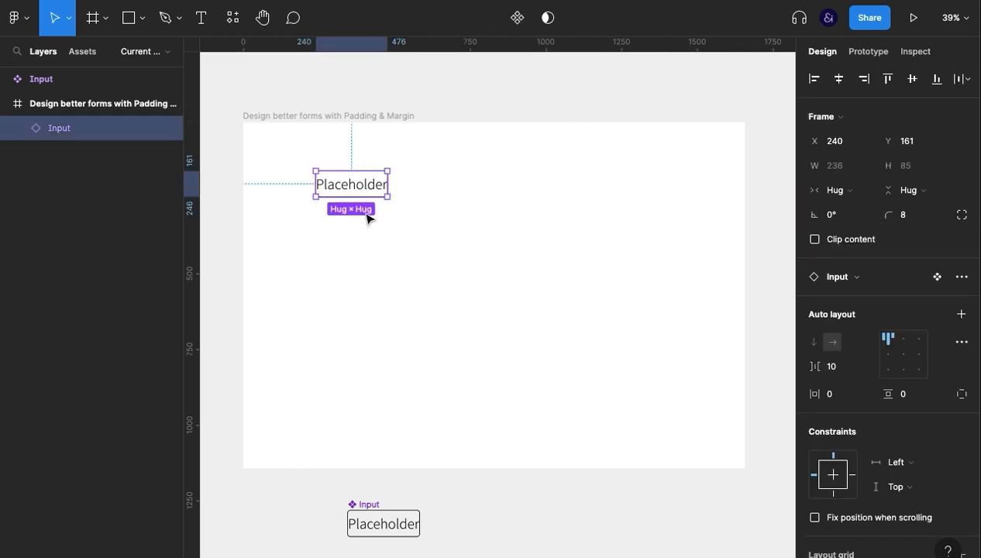
pyautogui.moveTo(457, 282)
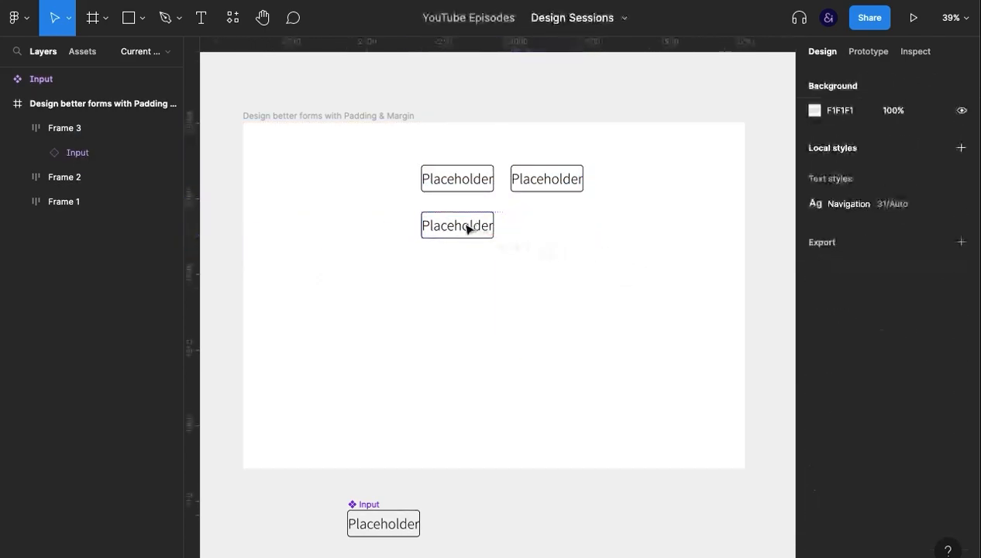
# Step: Make the third Input copy fill the full row width beneath the two side-by-side fields
pyautogui.click(455, 224)
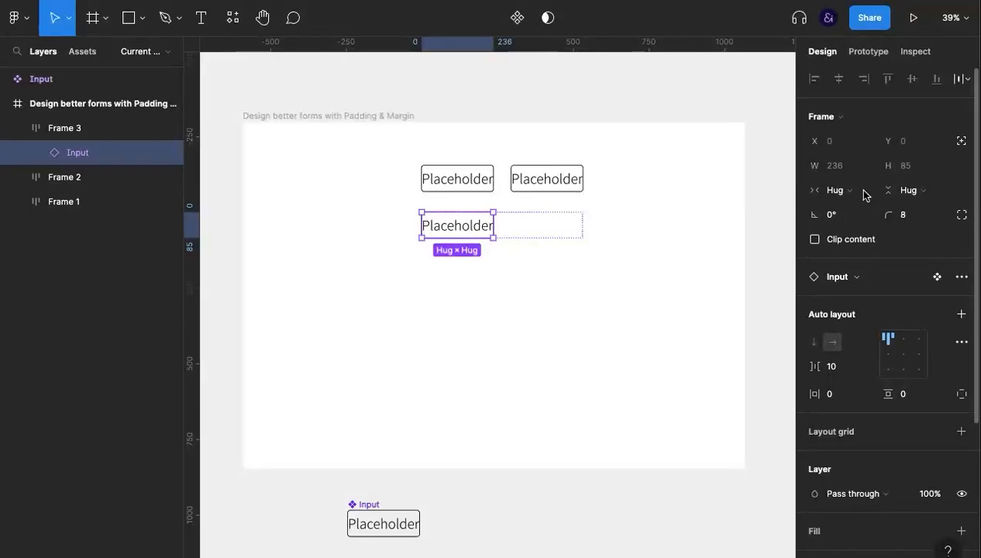
pyautogui.click(697, 319)
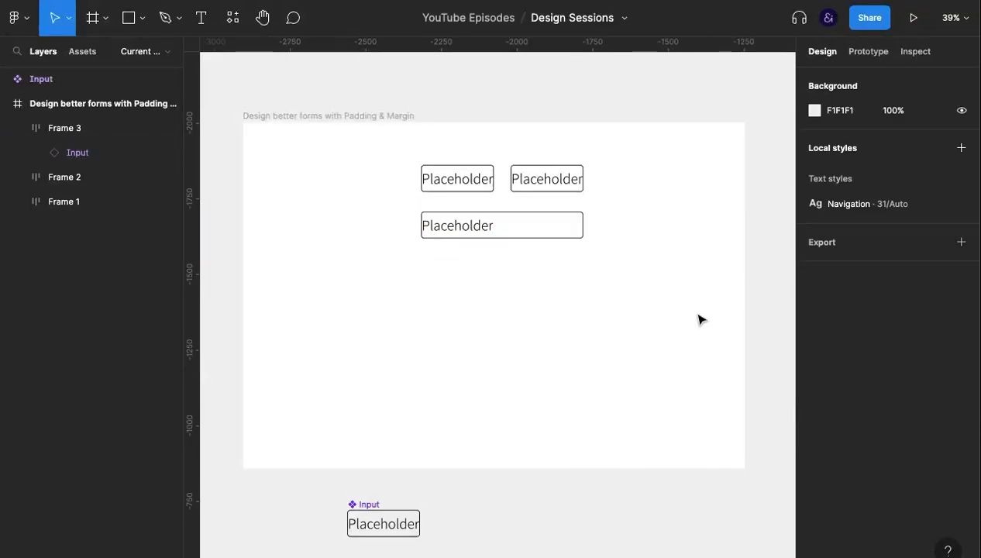
pyautogui.click(502, 216)
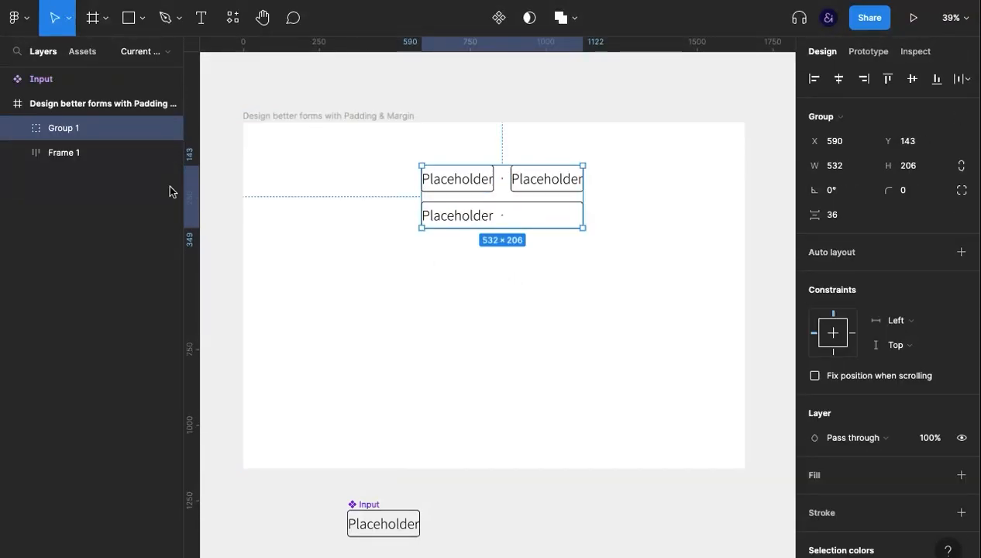
# Step: Stack the rows in an auto-layout column with 0 spacing between rows and between side-by-side fields
pyautogui.press('shift+a')
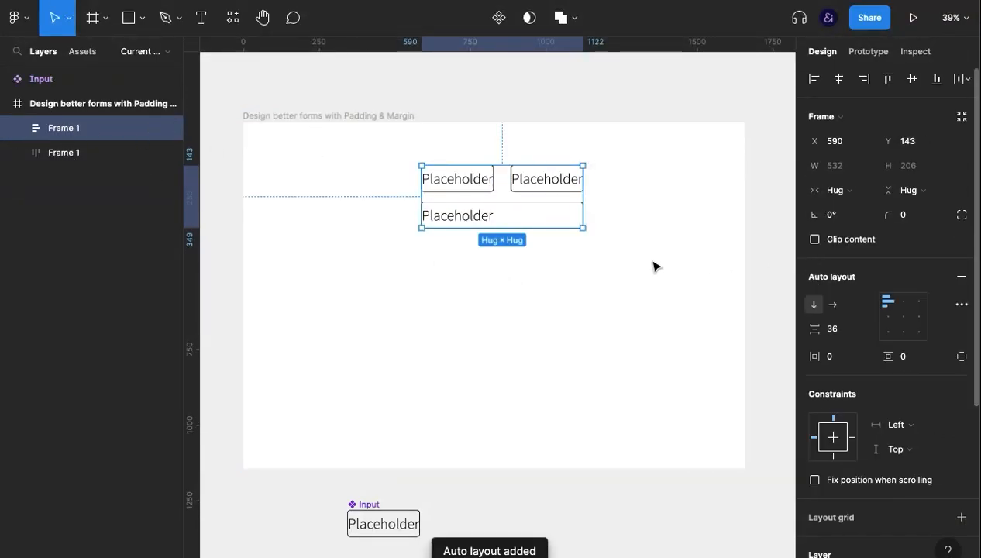
pyautogui.click(835, 328)
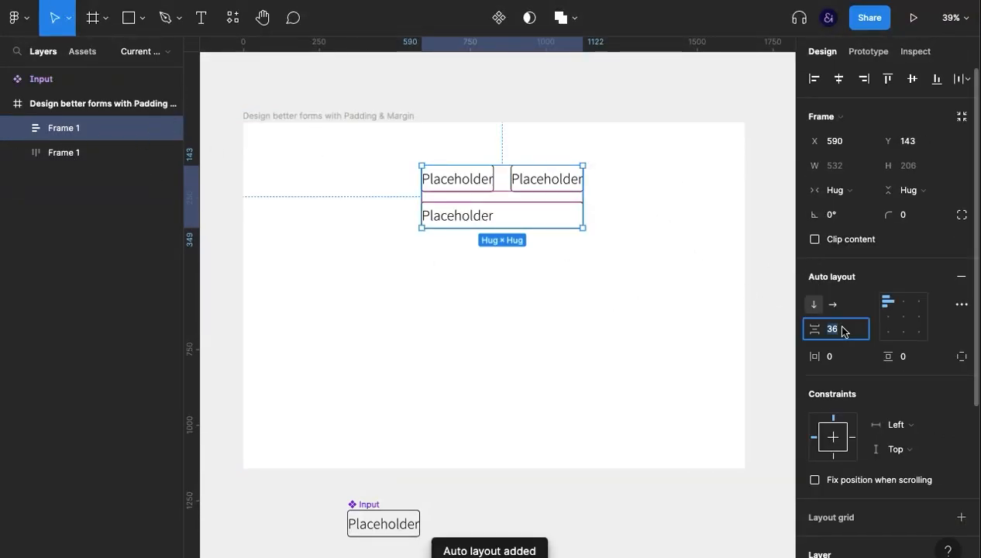
pyautogui.write('-14')
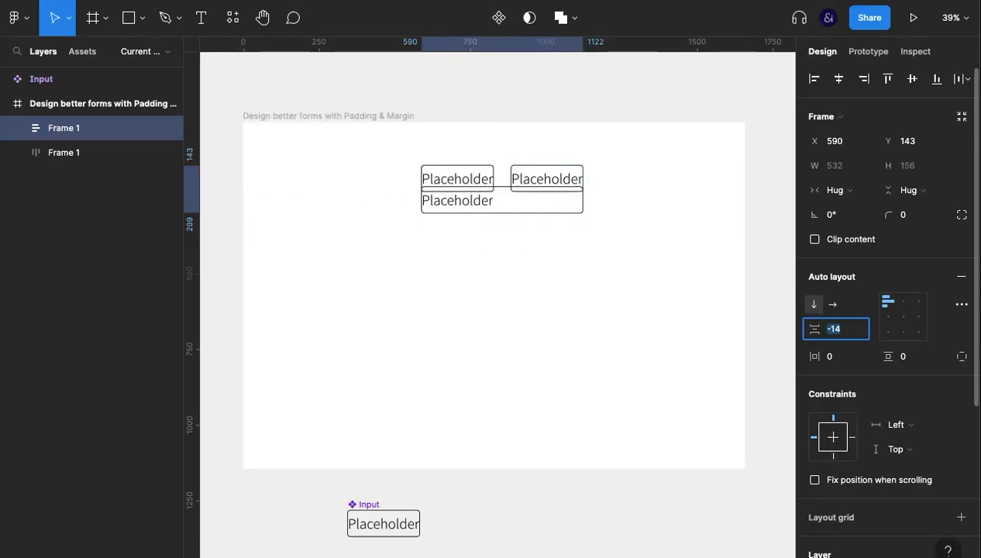
pyautogui.write('0')
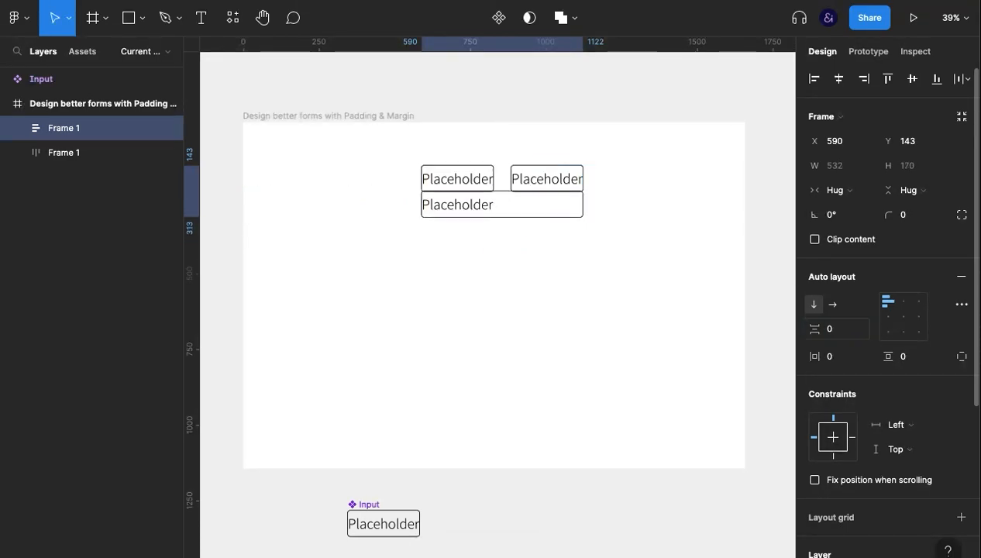
pyautogui.click(502, 189)
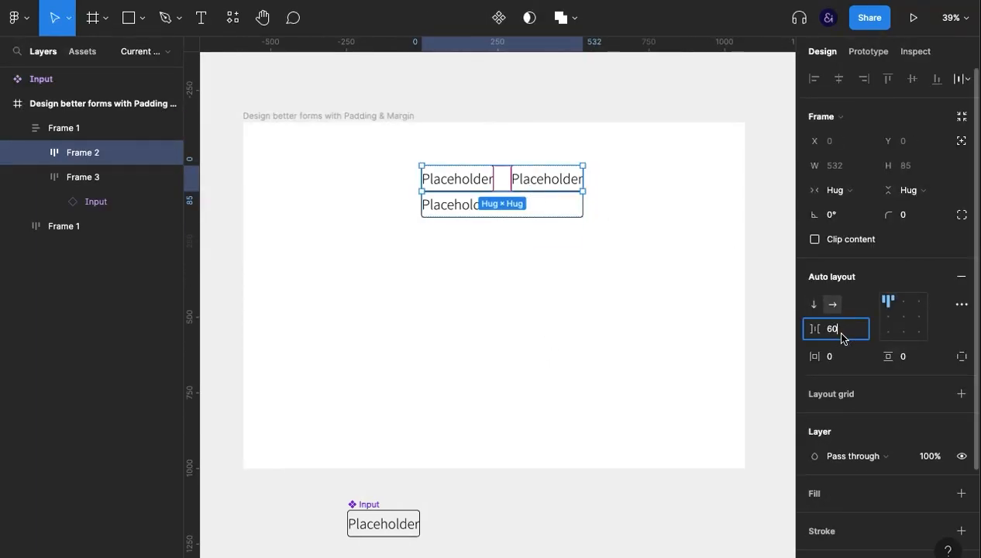
pyautogui.write('0')
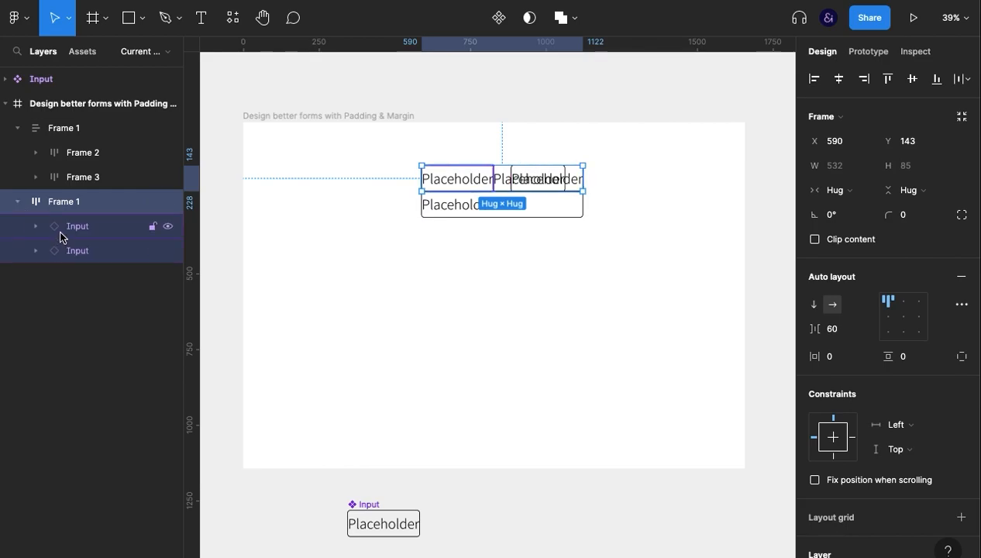
# Step: Select the extra input in the second row from the layers panel
pyautogui.click(77, 251)
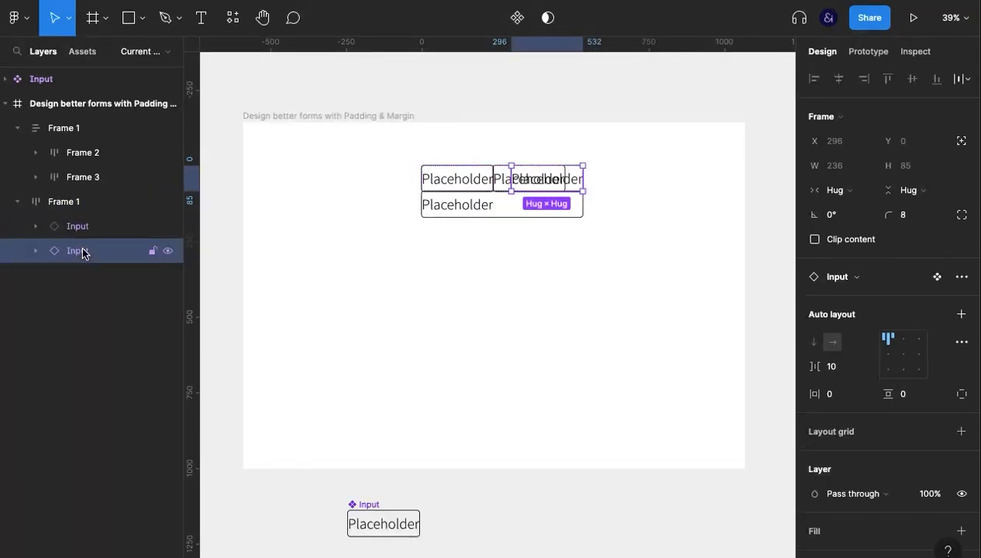
pyautogui.click(34, 226)
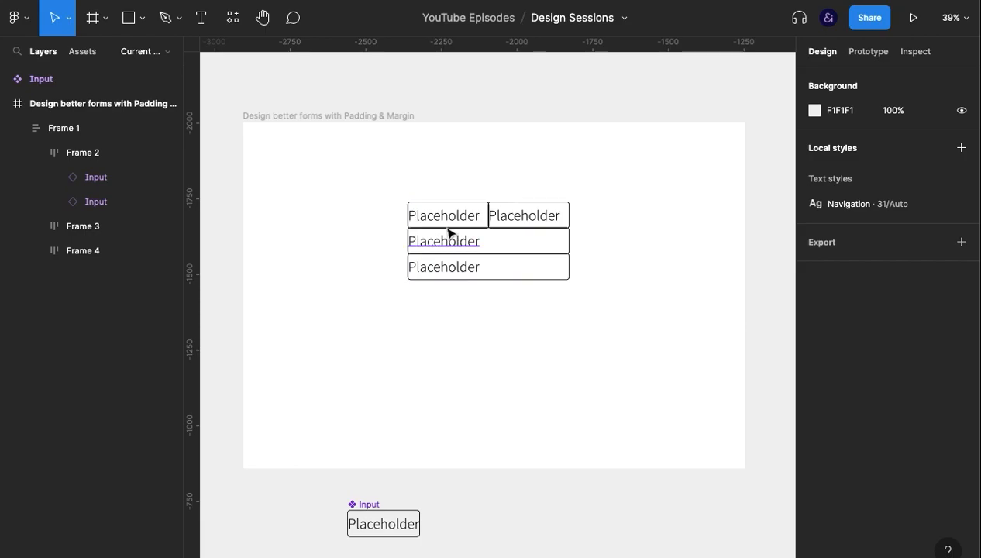
# Step: Replace the placeholders with first name, last name, email and message labels
pyautogui.write('Name')
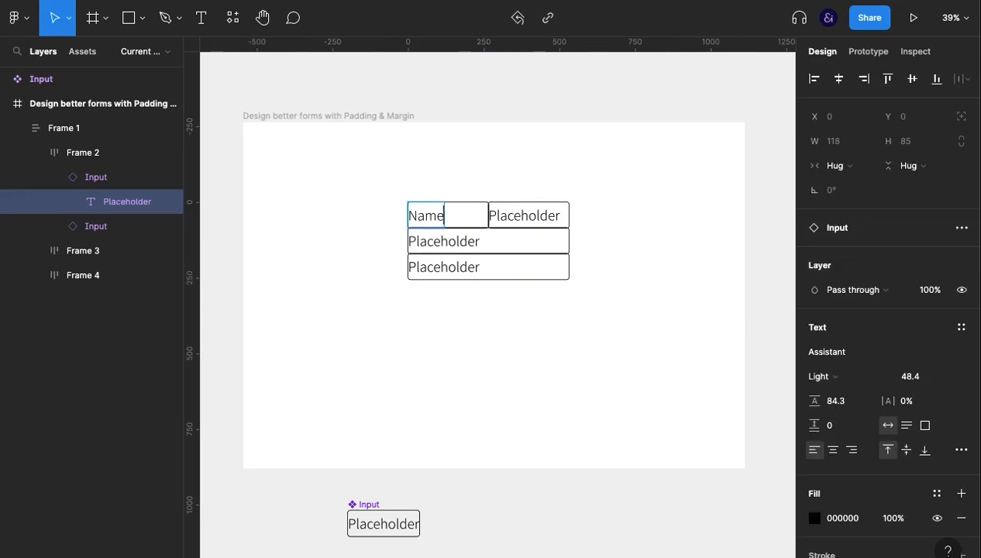
pyautogui.press('Backspace')
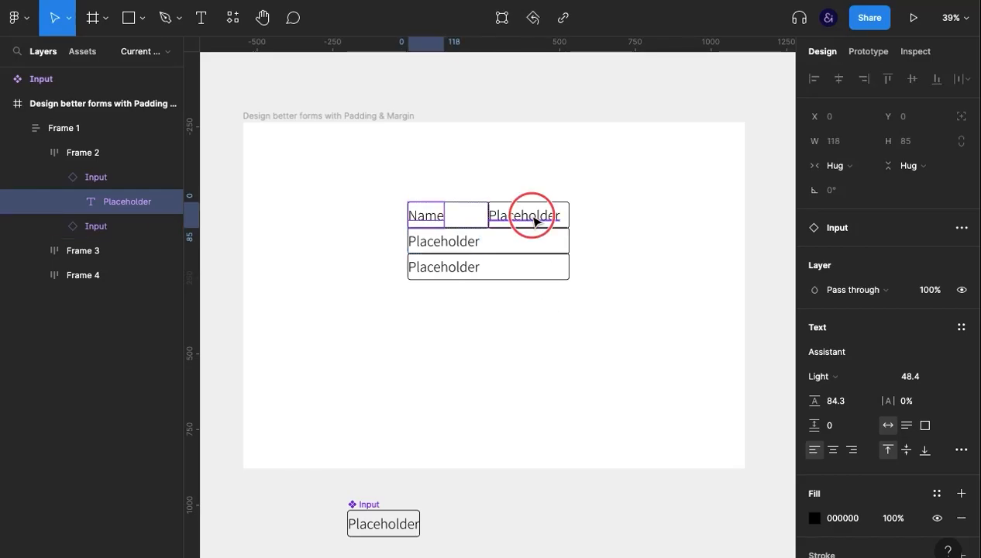
pyautogui.write('email')
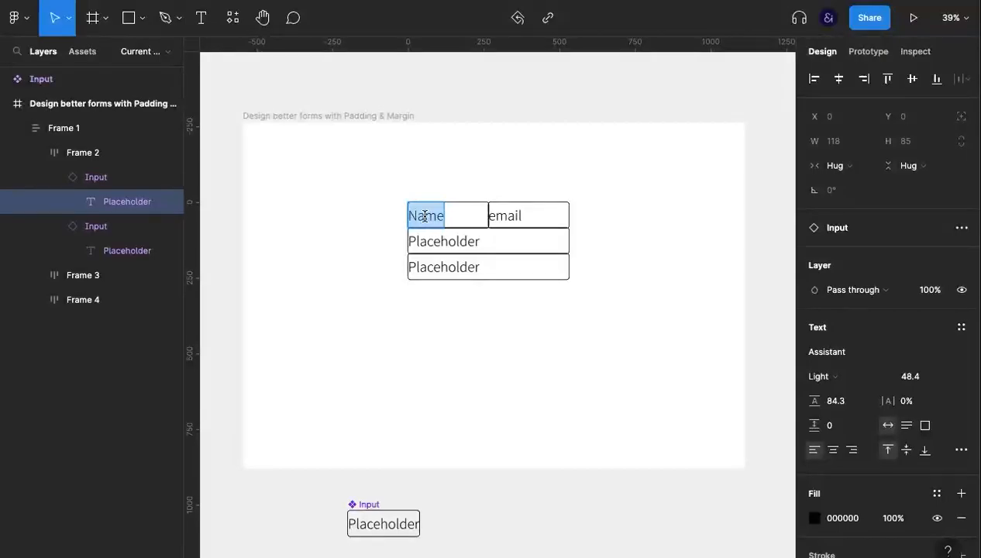
pyautogui.write('F')
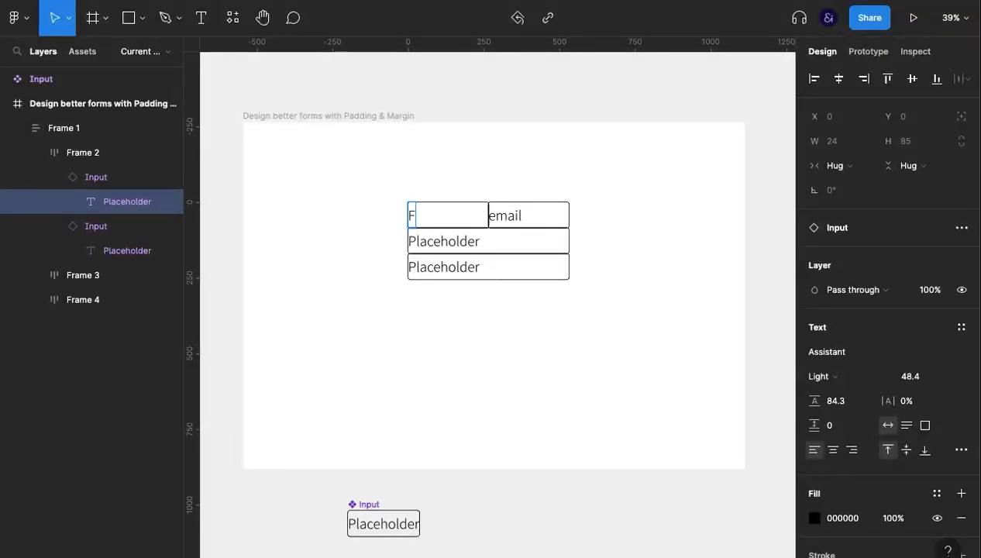
pyautogui.write('irst m')
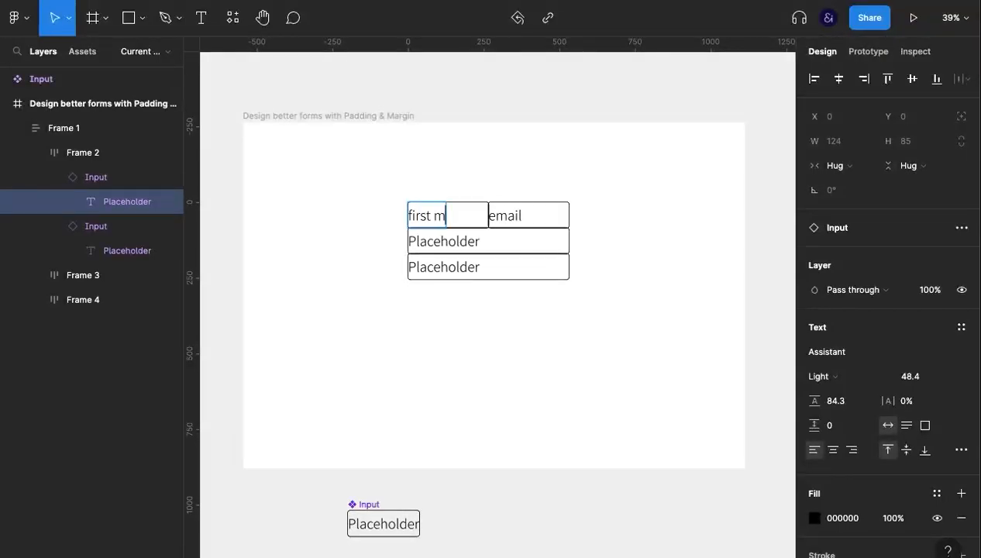
pyautogui.write('ame')
pyautogui.click(528, 213)
pyautogui.write('last nam')
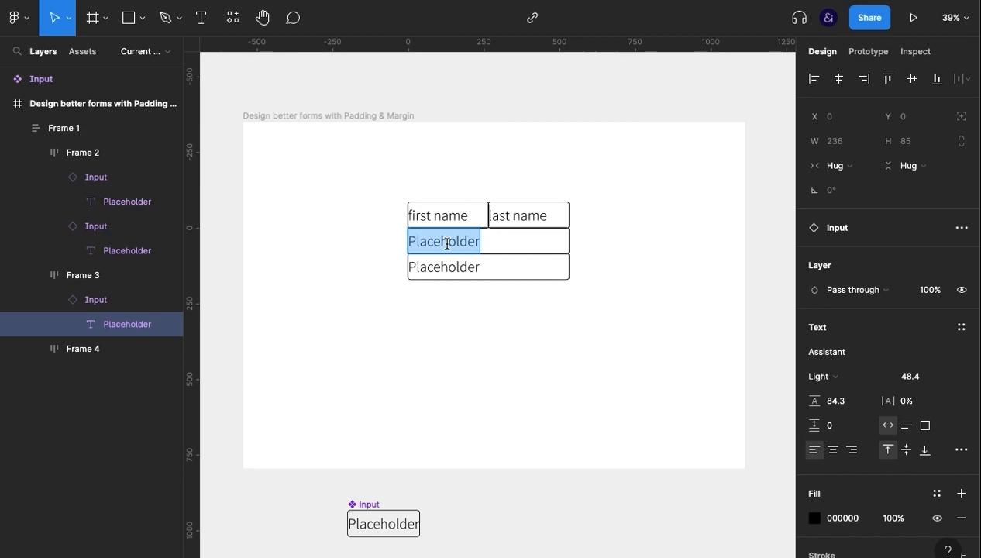
pyautogui.write('email')
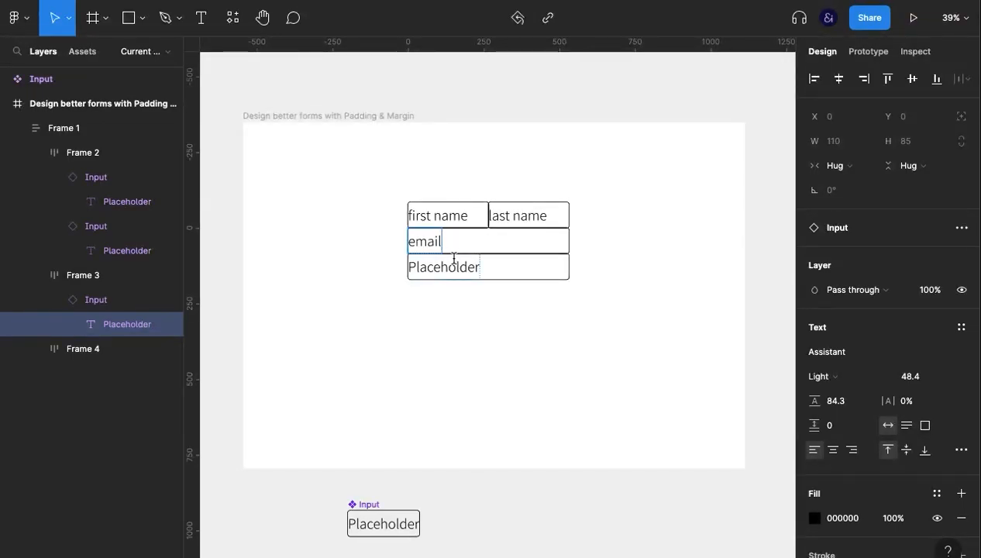
pyautogui.write('message')
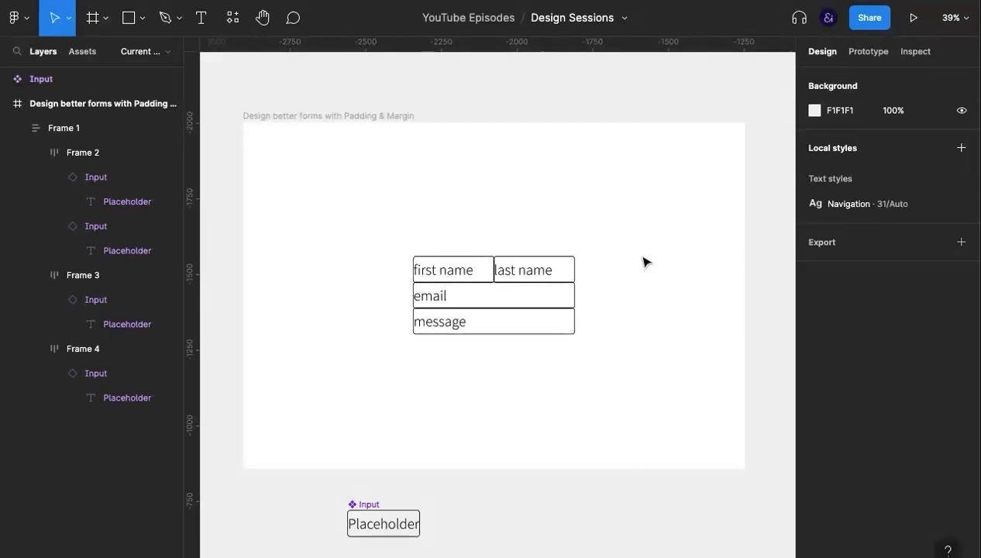
pyautogui.click(383, 524)
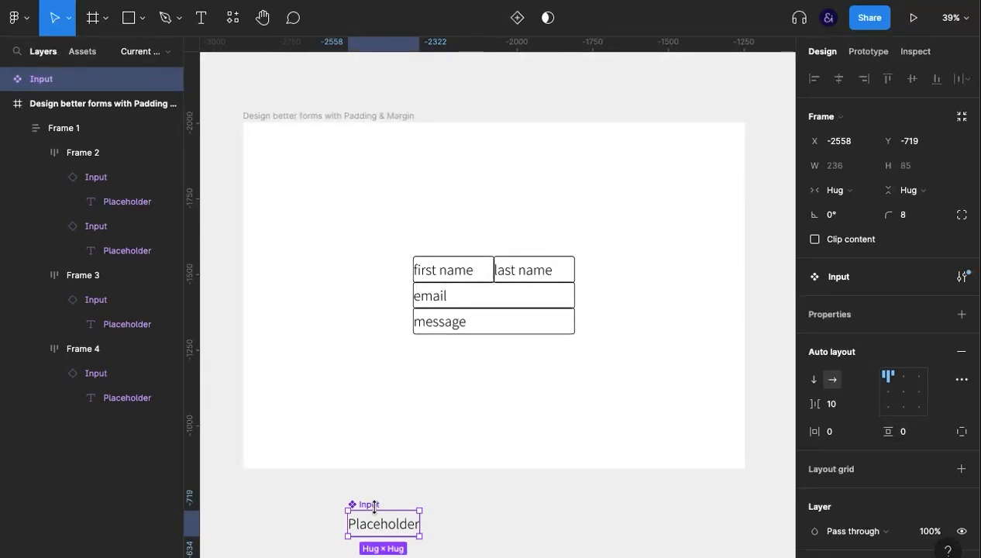
# Step: Adjust the main Input component's horizontal padding so field text is inset from the border
pyautogui.doubleClick(384, 524)
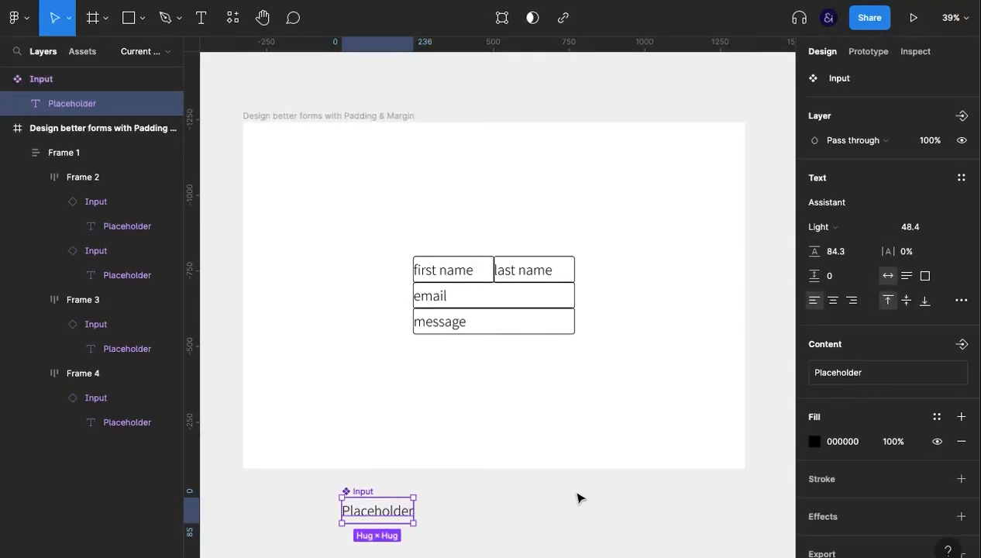
pyautogui.click(40, 77)
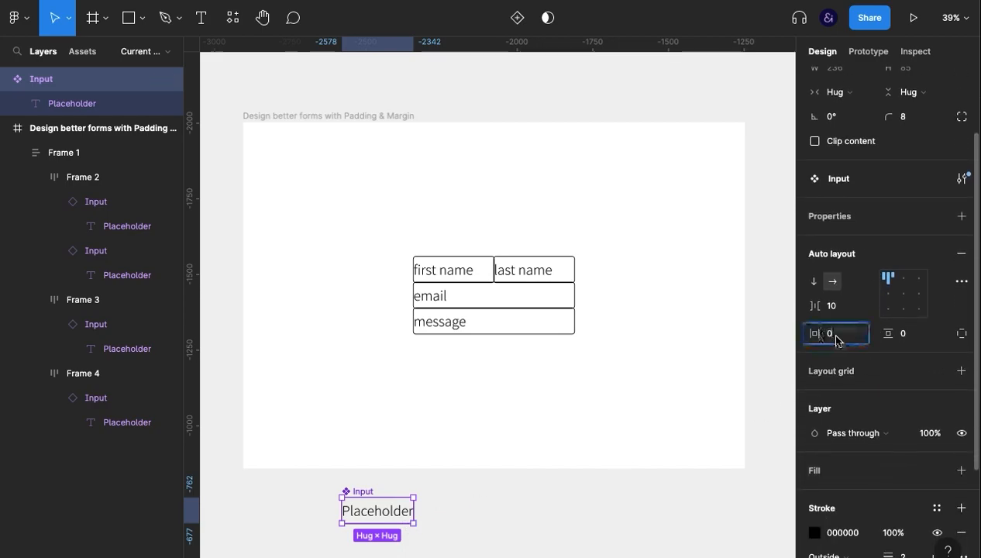
pyautogui.write('19')
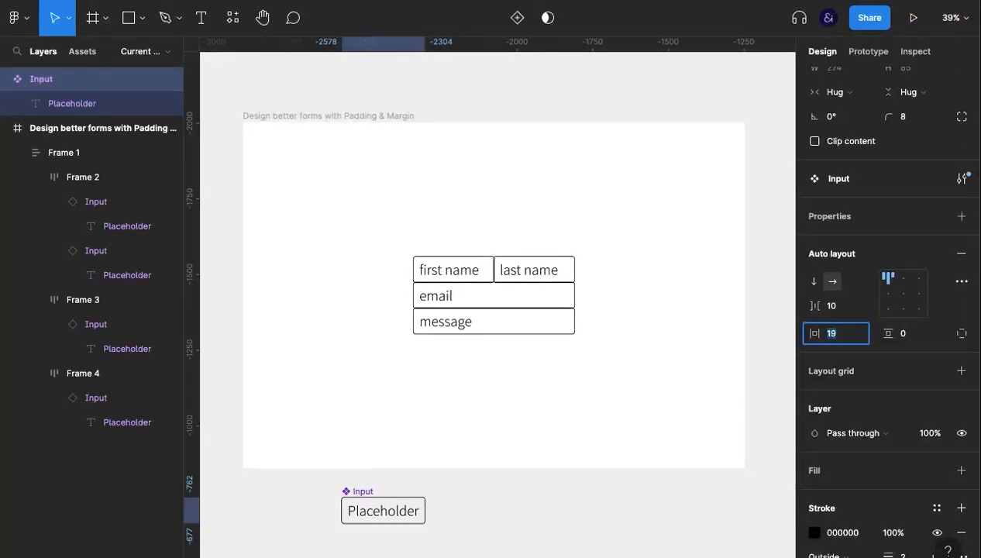
pyautogui.write('22')
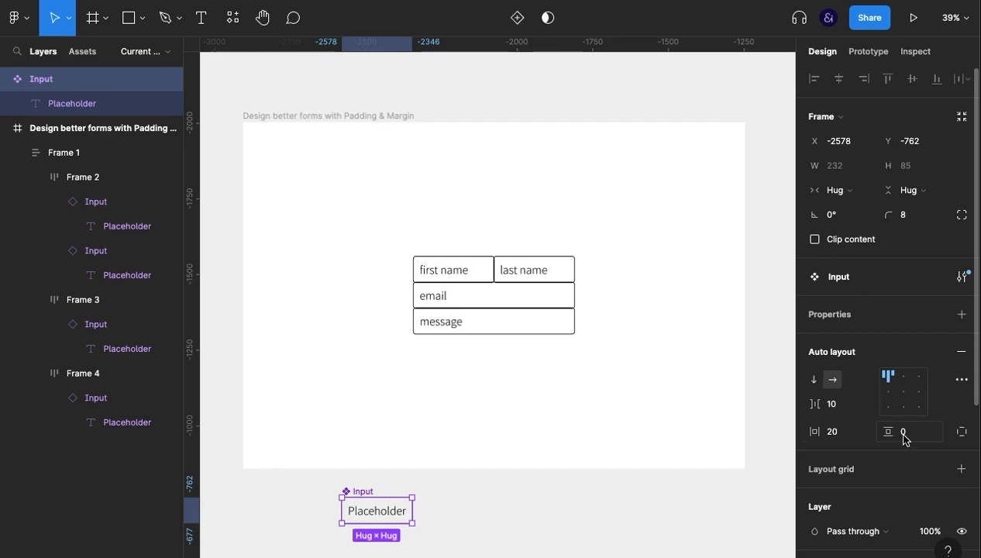
pyautogui.write('10')
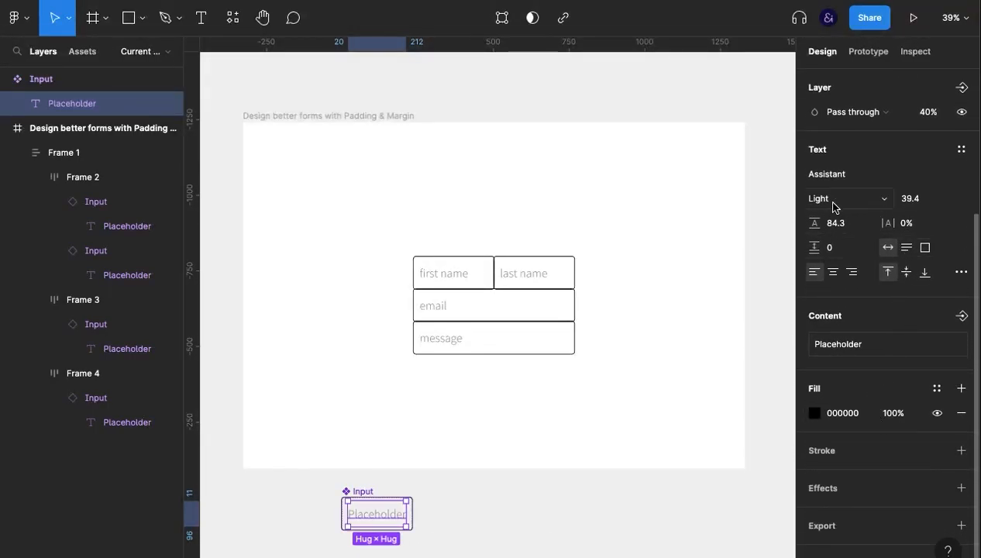
# Step: Fade and shrink the component's Placeholder text
pyautogui.click(849, 198)
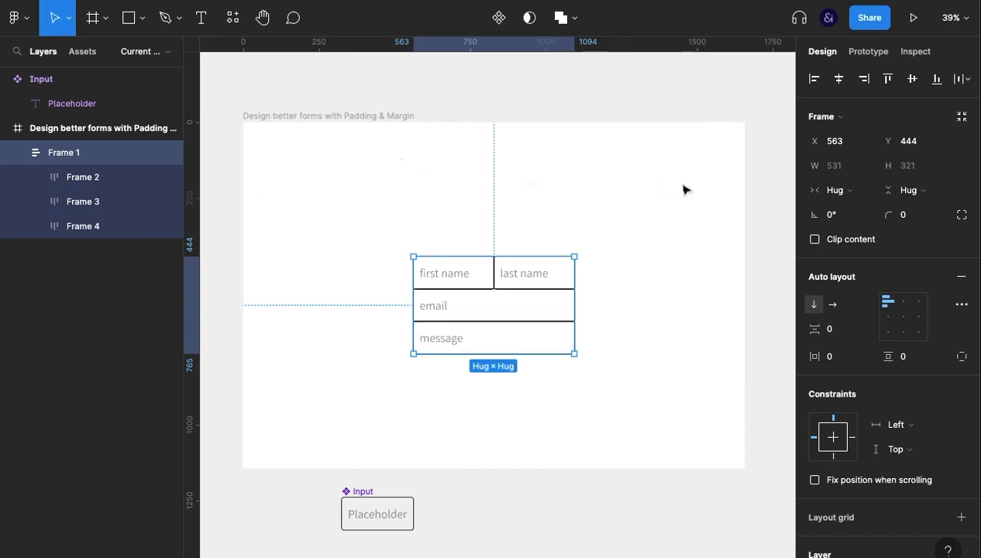
pyautogui.moveTo(829, 328)
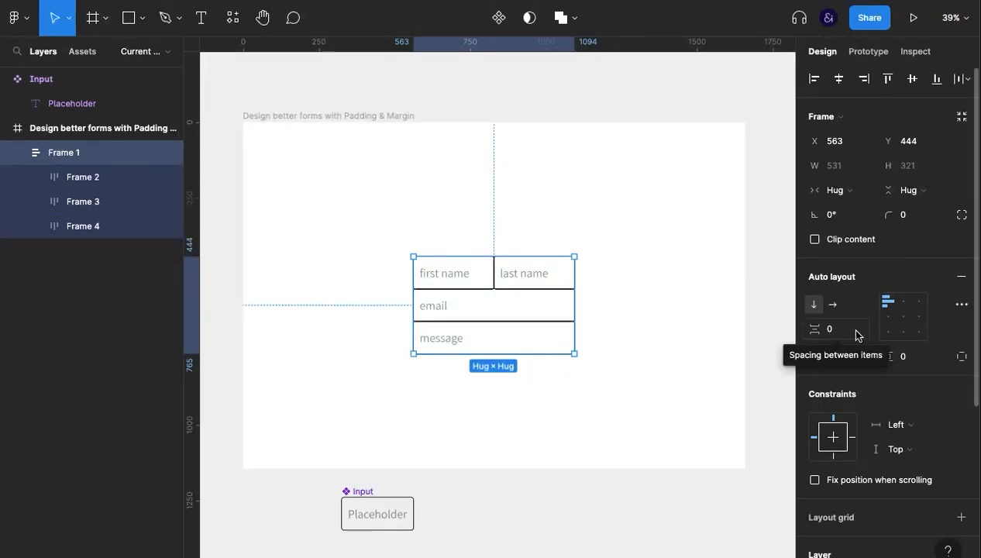
# Step: Set the form frame's vertical row spacing, then select the name and email rows
pyautogui.click(377, 514)
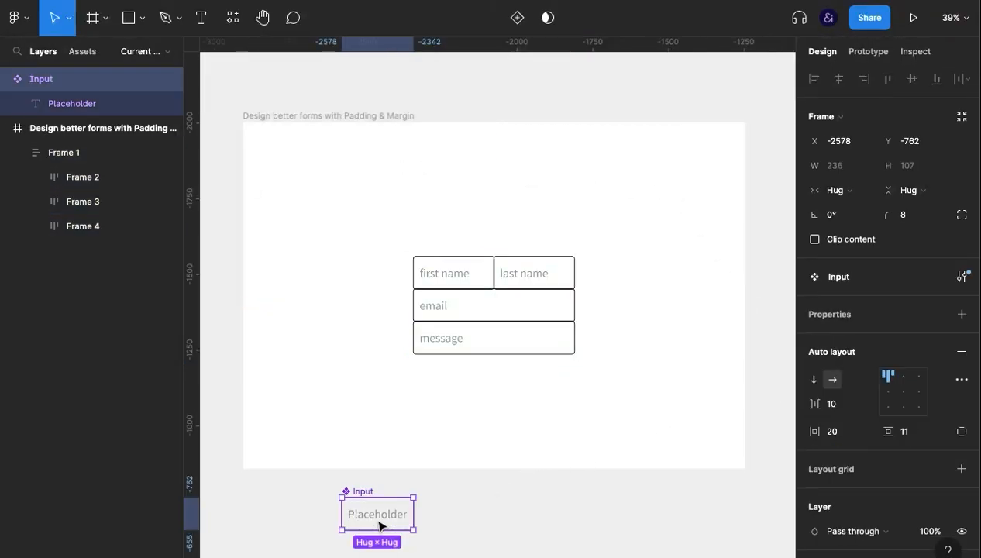
pyautogui.doubleClick(377, 515)
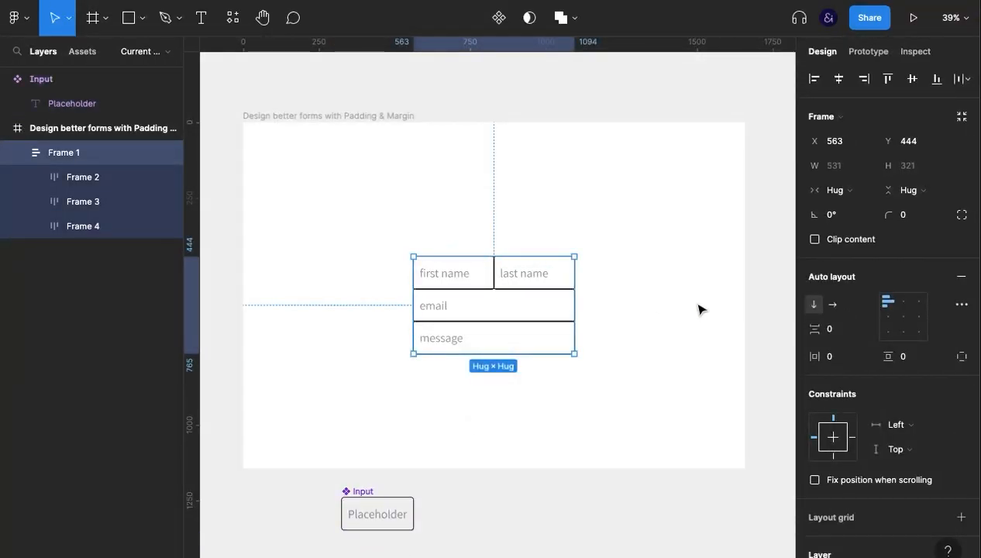
pyautogui.click(835, 328)
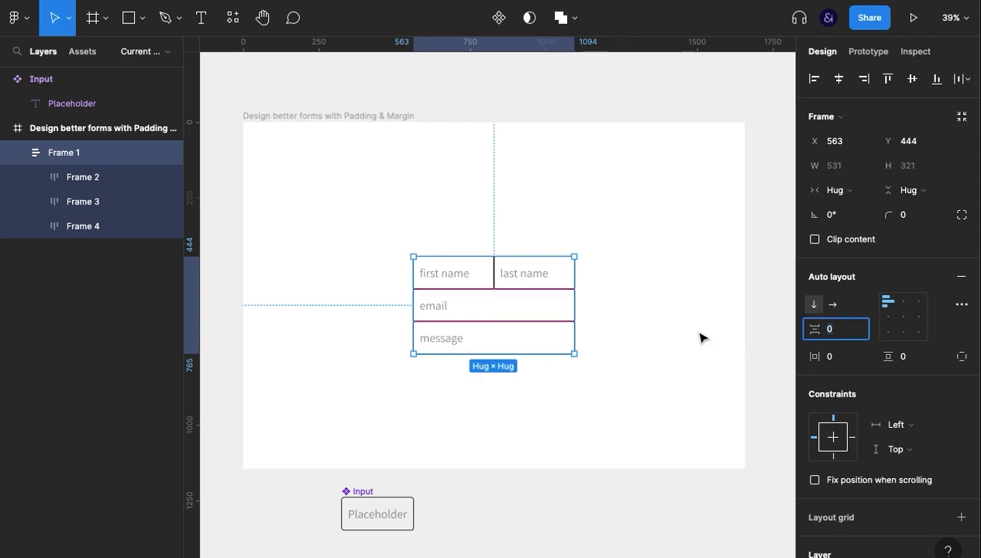
pyautogui.write('15')
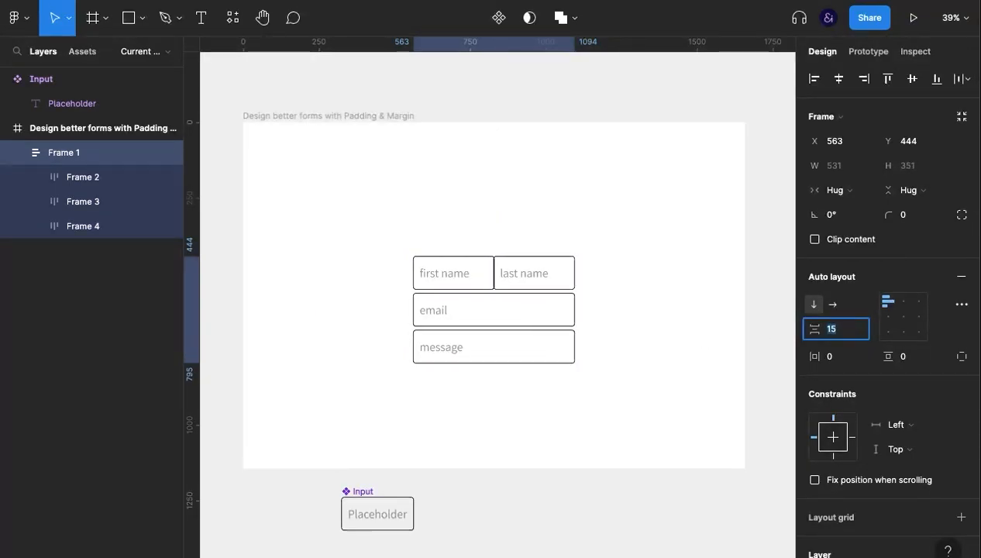
pyautogui.write('65')
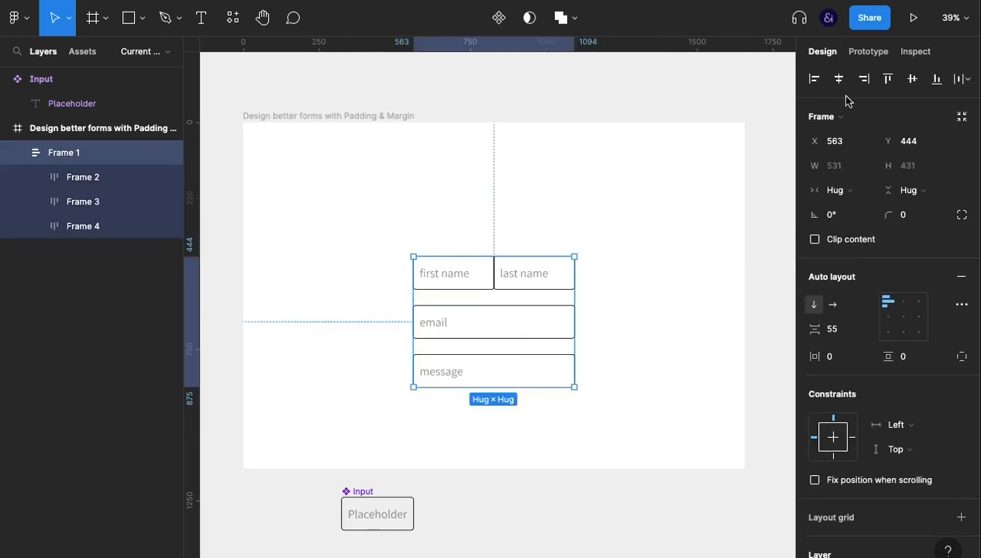
pyautogui.click(650, 277)
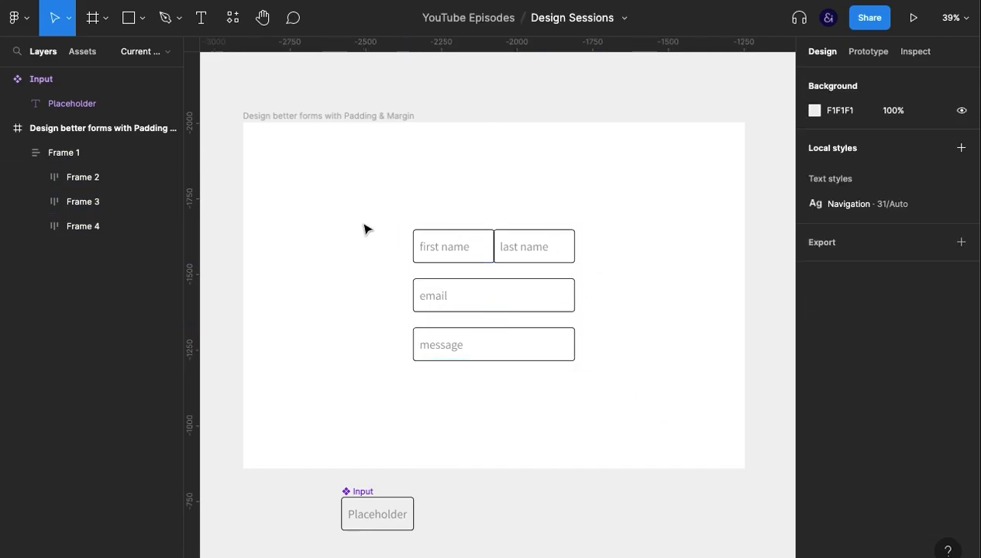
pyautogui.moveTo(632, 291)
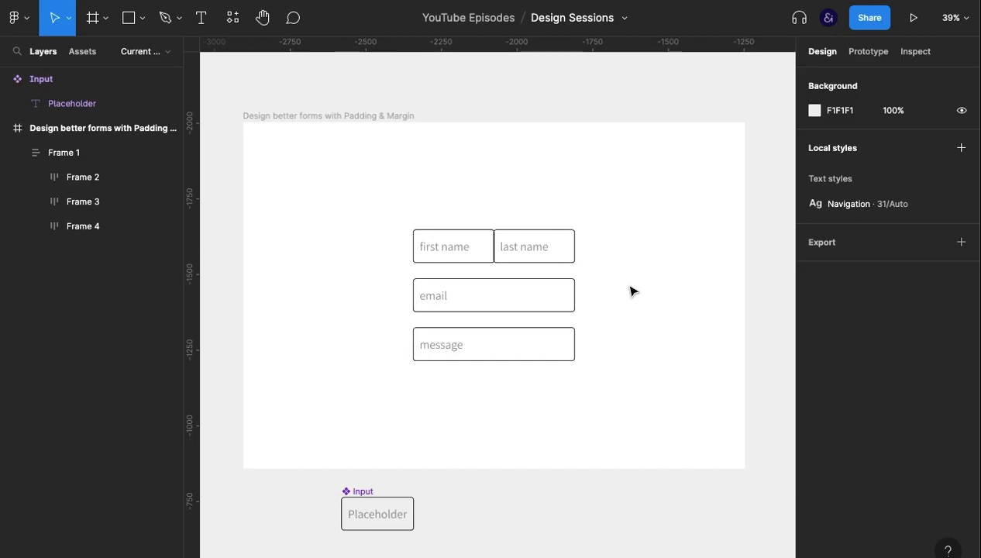
pyautogui.click(493, 294)
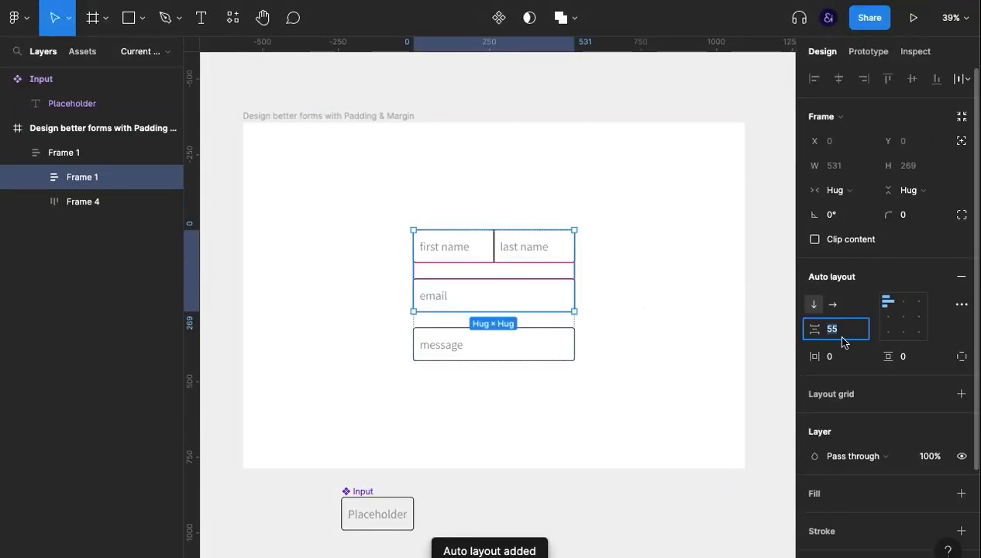
# Step: Set spacing for the nested name/email frame, the name row gap and the outer frame
pyautogui.write('45')
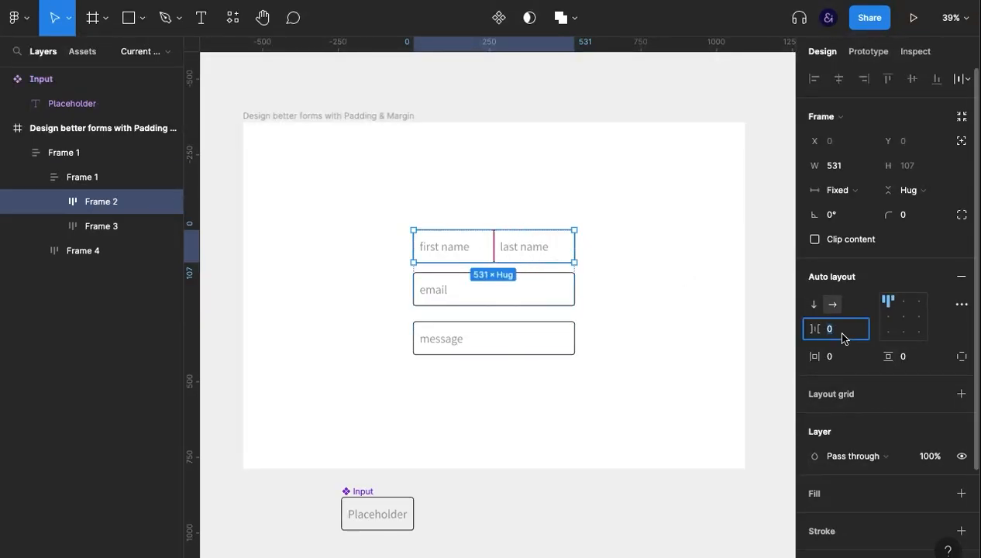
pyautogui.write('40')
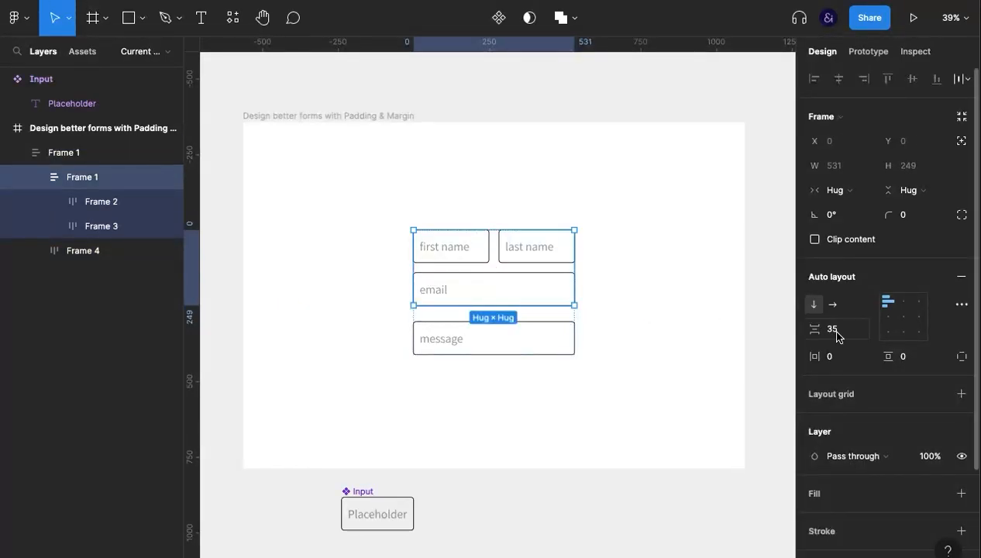
pyautogui.write('28')
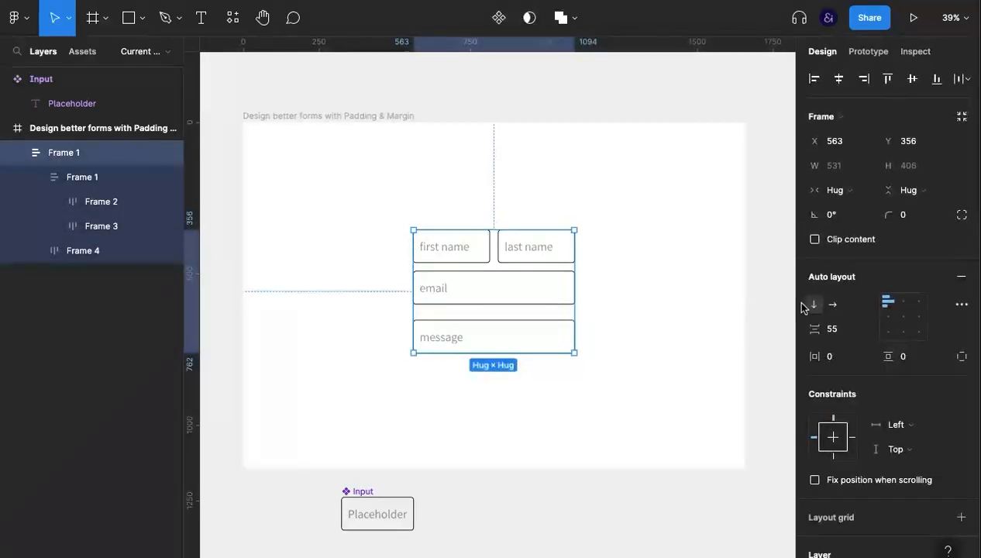
pyautogui.write('60')
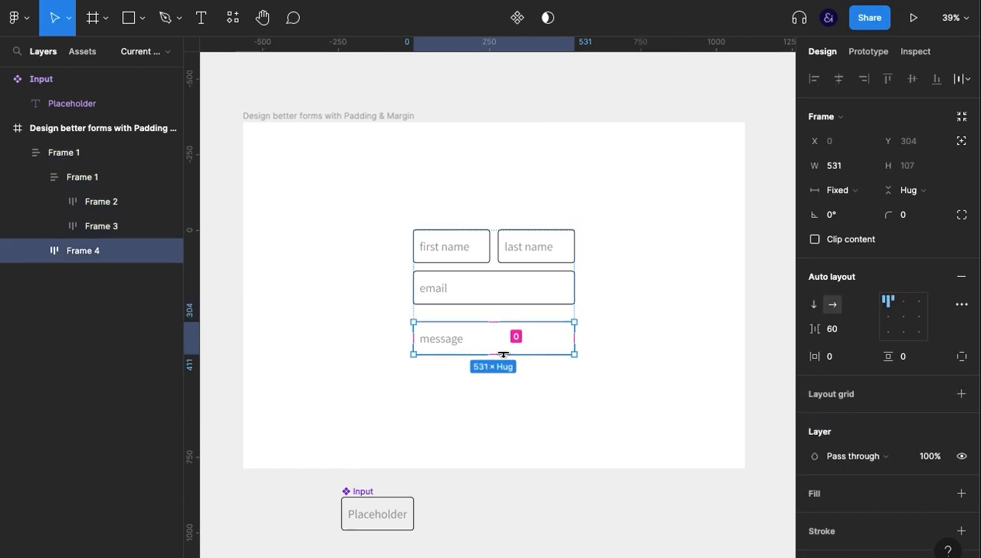
# Step: Stretch the message Input to fill its row, drag it taller into a text area, and widen Frame 1
pyautogui.moveTo(493, 355); pyautogui.dragTo(493, 389)
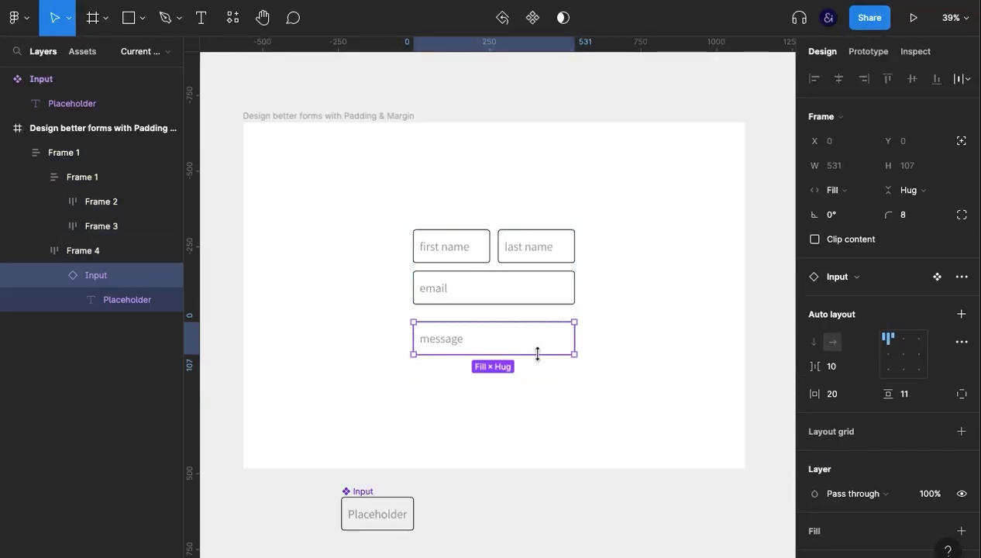
pyautogui.moveTo(536, 351); pyautogui.dragTo(533, 412)
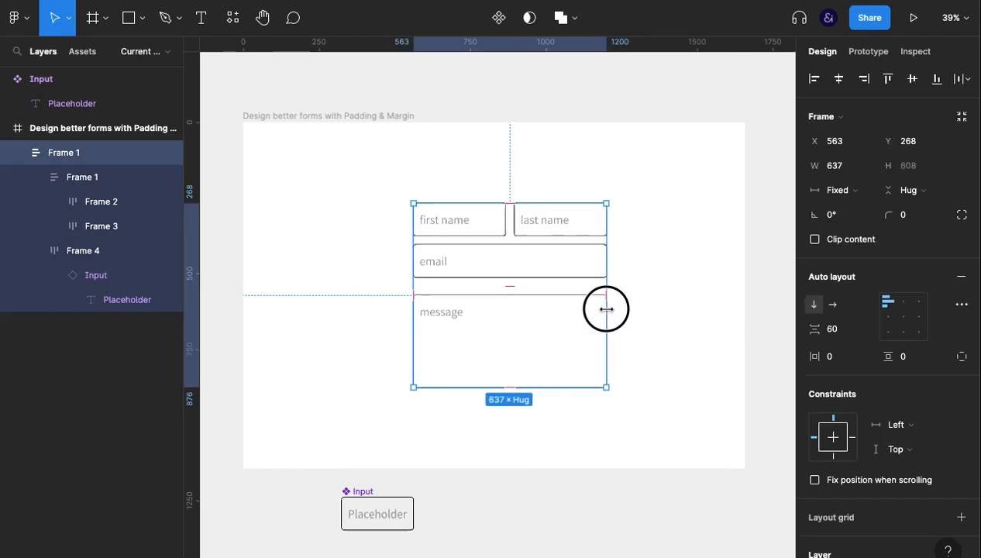
pyautogui.moveTo(607, 308); pyautogui.dragTo(659, 319)
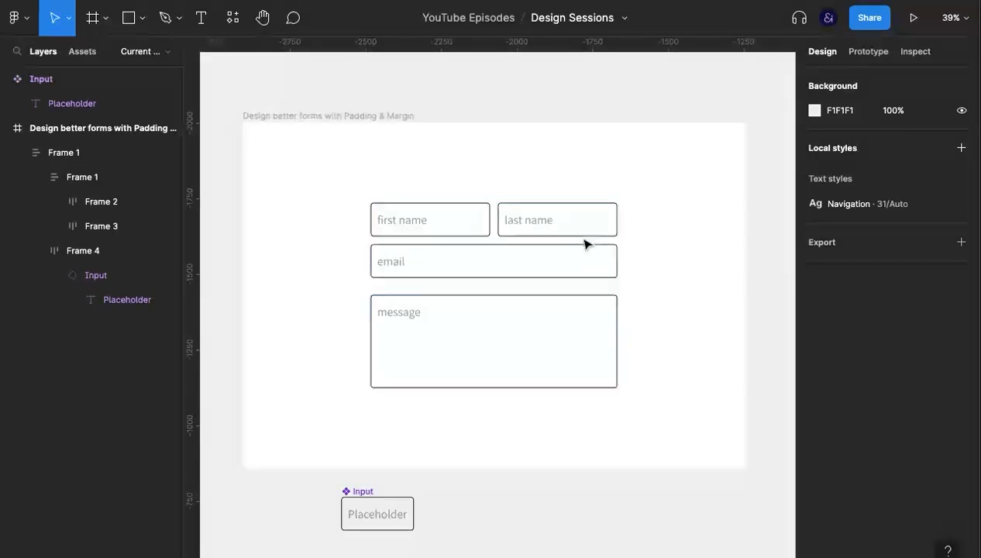
# Step: Lower the Input component's stroke opacity to 80% for softer field borders
pyautogui.click(76, 152)
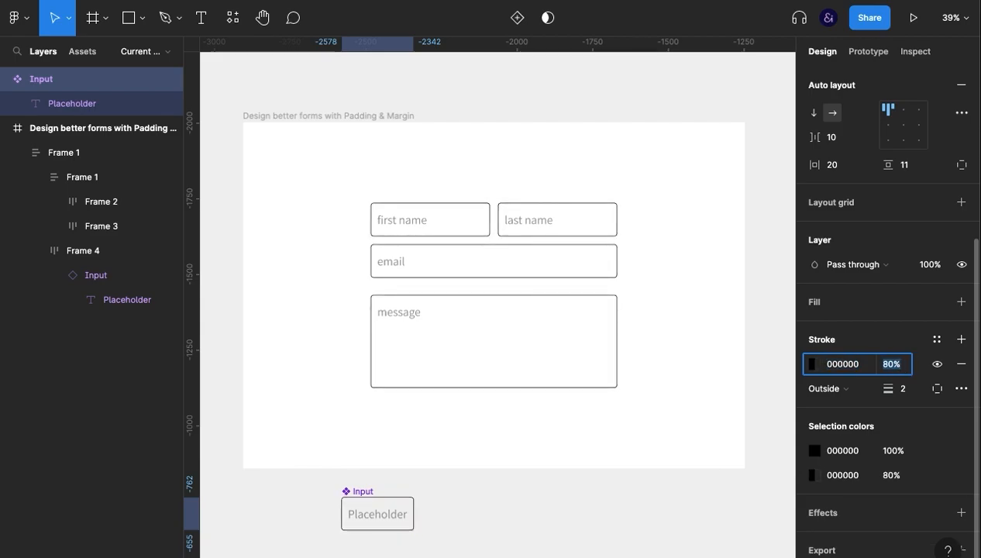
pyautogui.click(688, 406)
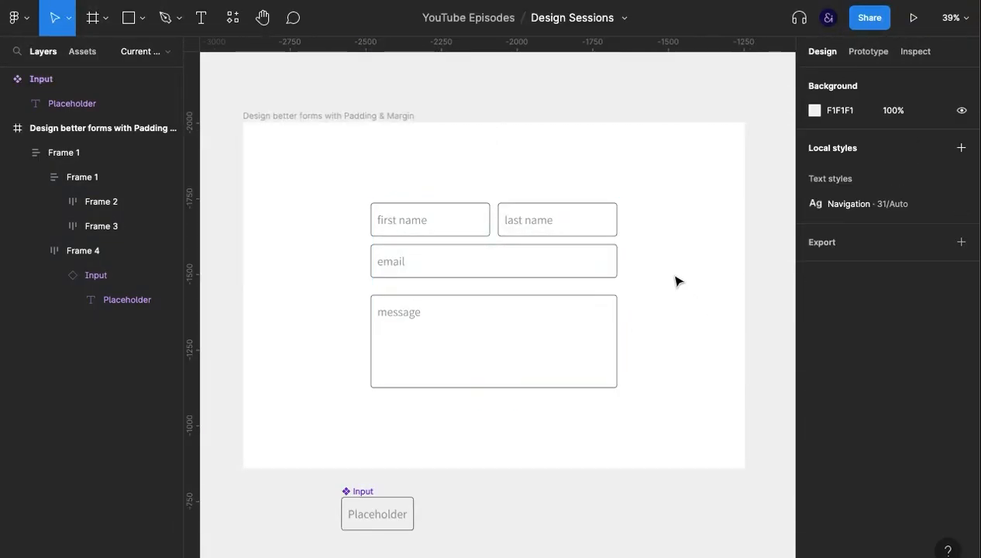
# Step: Reduce the Input component's stroke opacity further to 60% and deselect to review the form
pyautogui.click(408, 232)
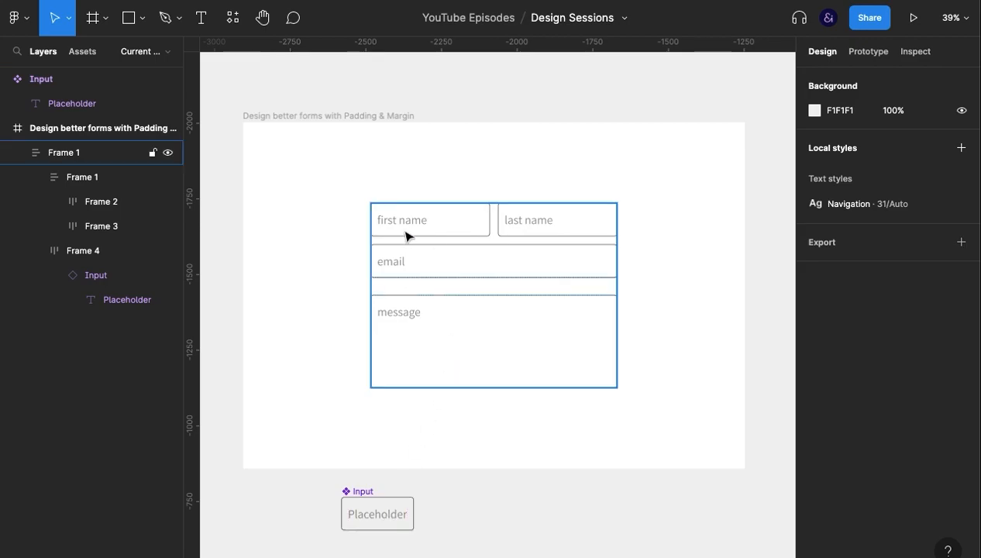
pyautogui.click(82, 177)
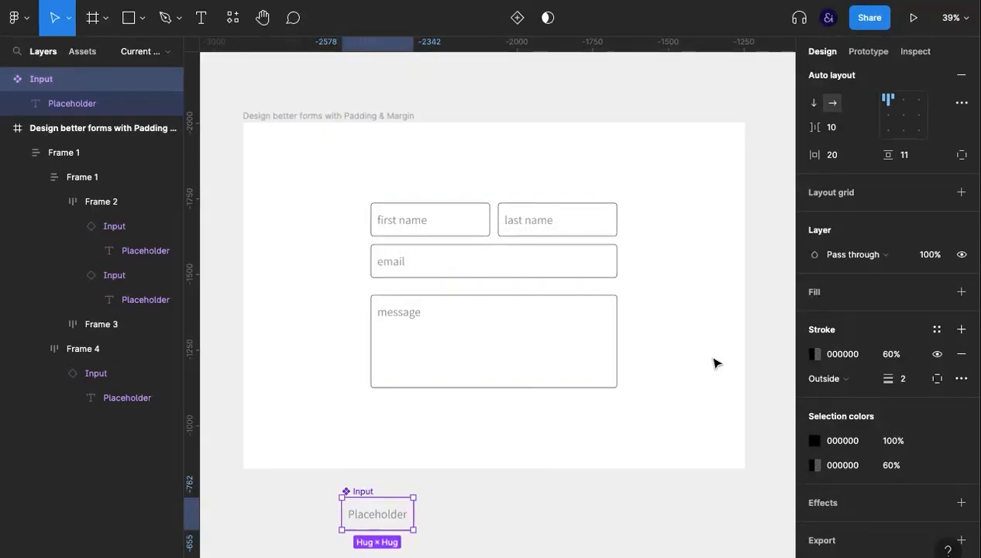
pyautogui.click(64, 152)
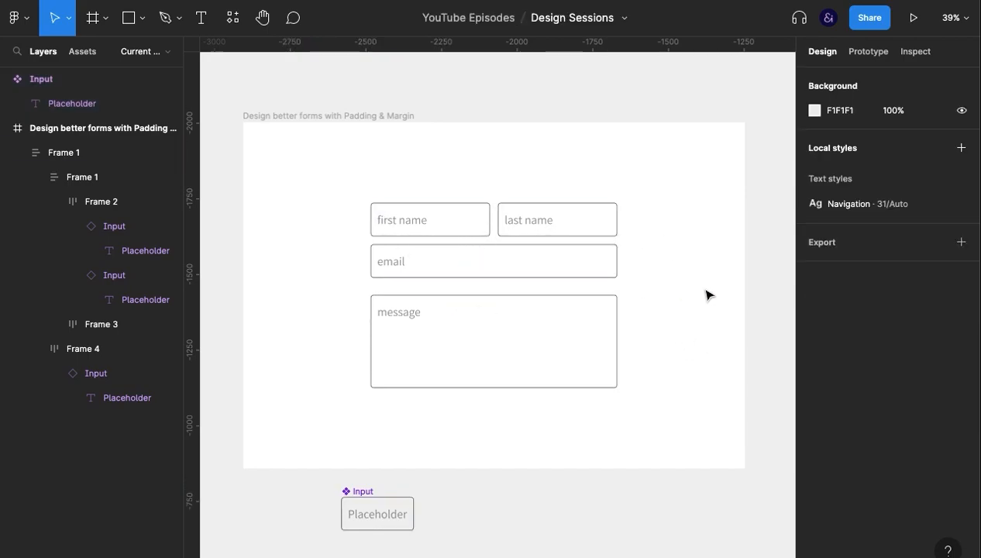
pyautogui.click(76, 152)
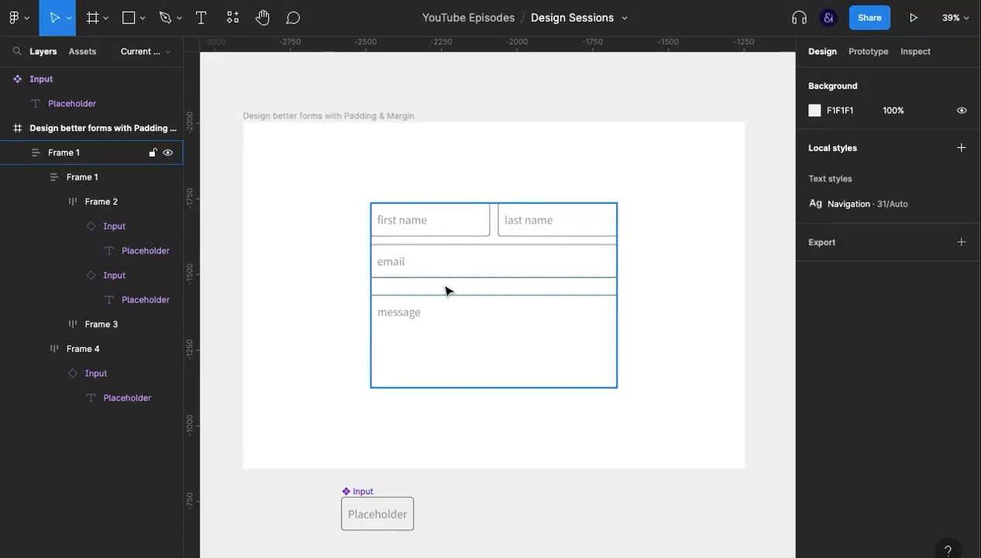
pyautogui.moveTo(500, 223)
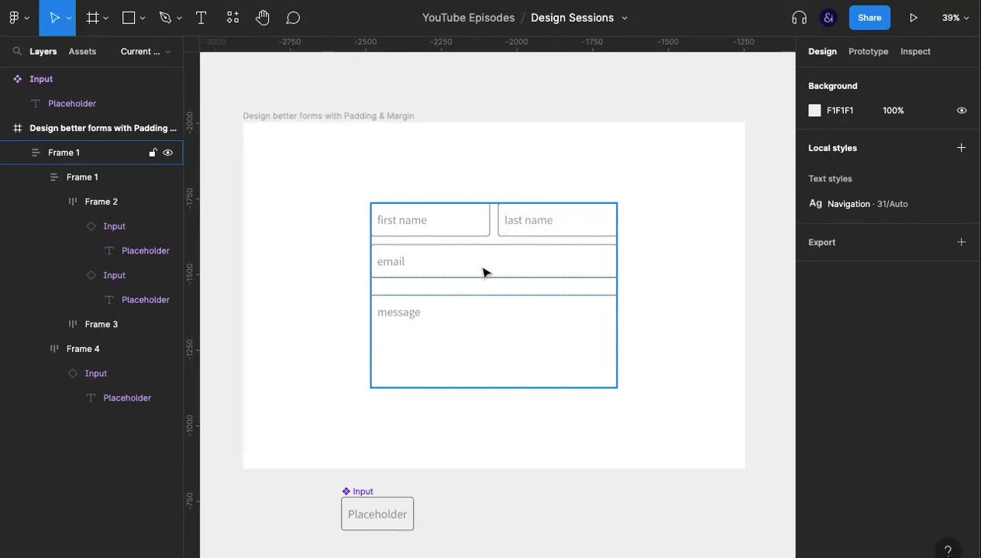
pyautogui.moveTo(412, 272)
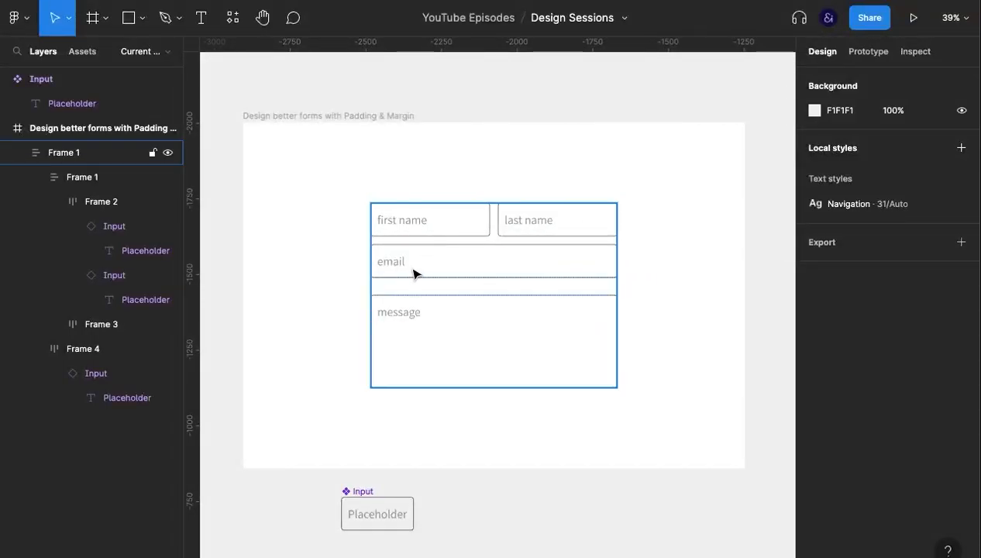